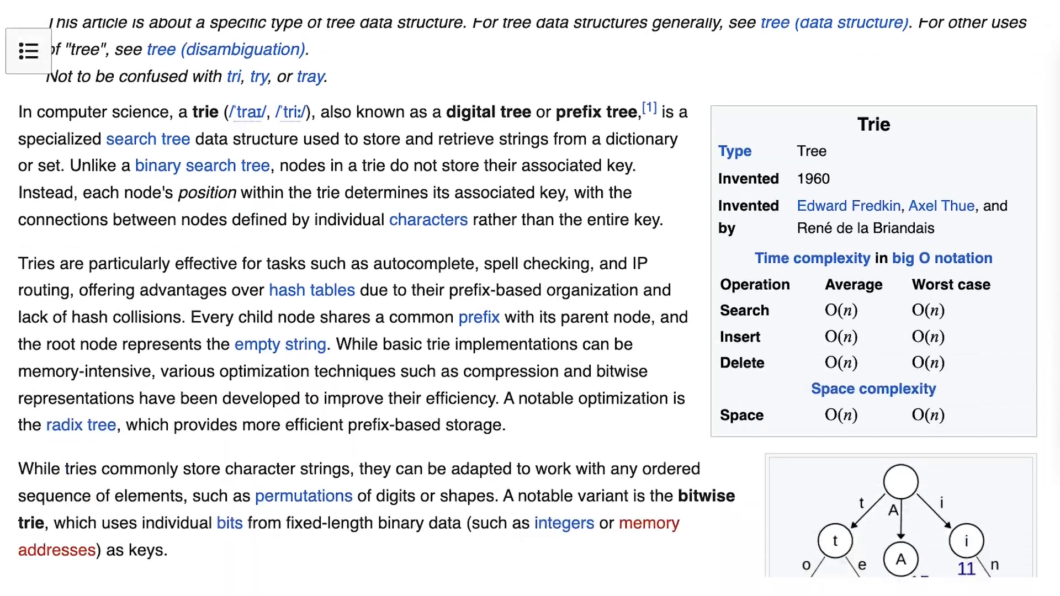
Scroll the Wikipedia Trie article down to the Searching section with its Trie-Find pseudocode.
scroll("down", 3)
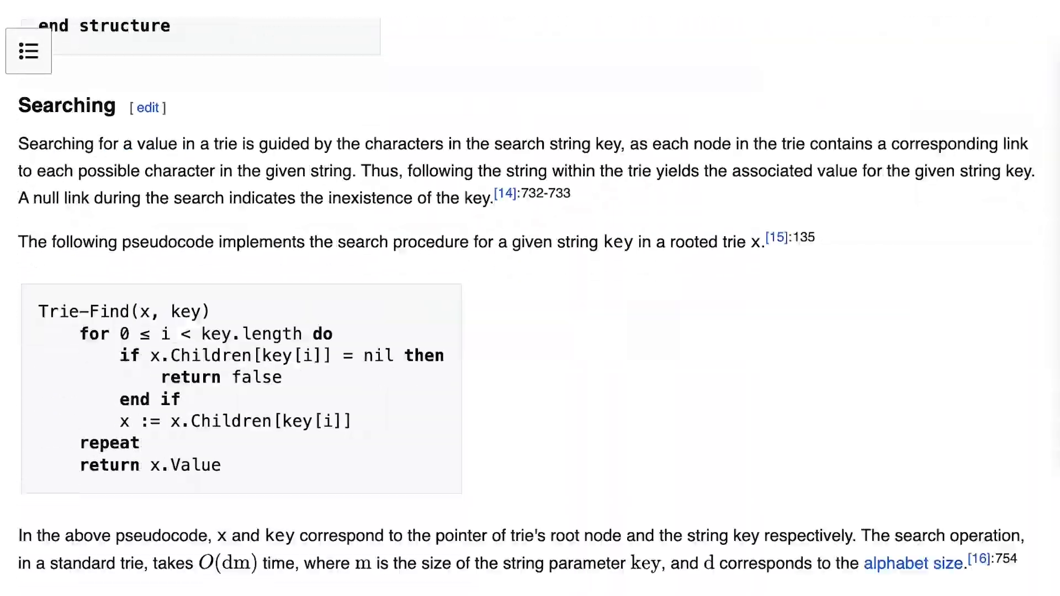
scroll("down", 3)
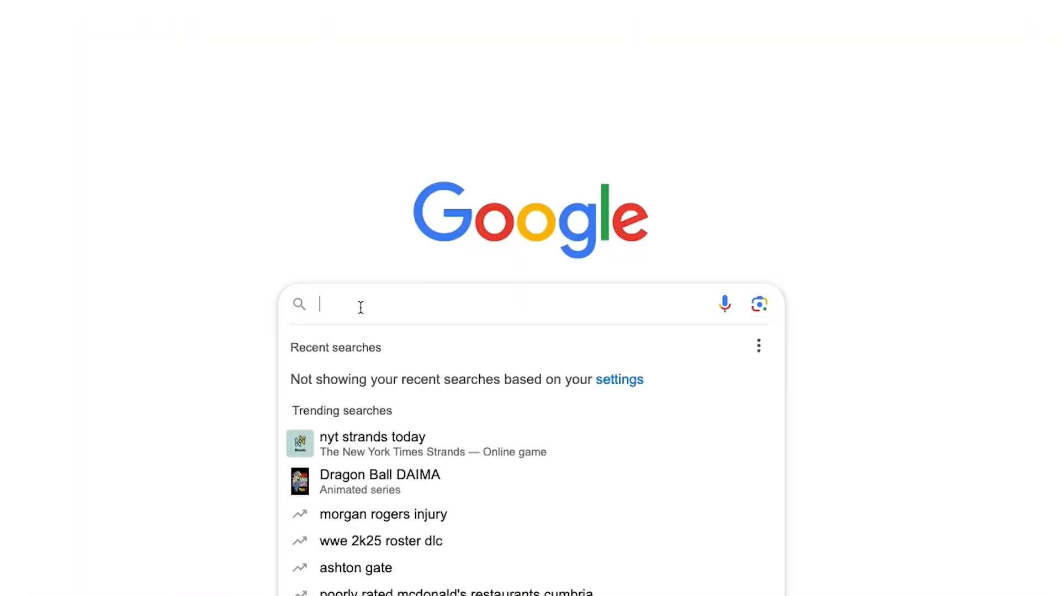
Search Google for trie autocomplete, pick a suggestion, and view the Stack Overflow prefix-matching question.
type("trie")
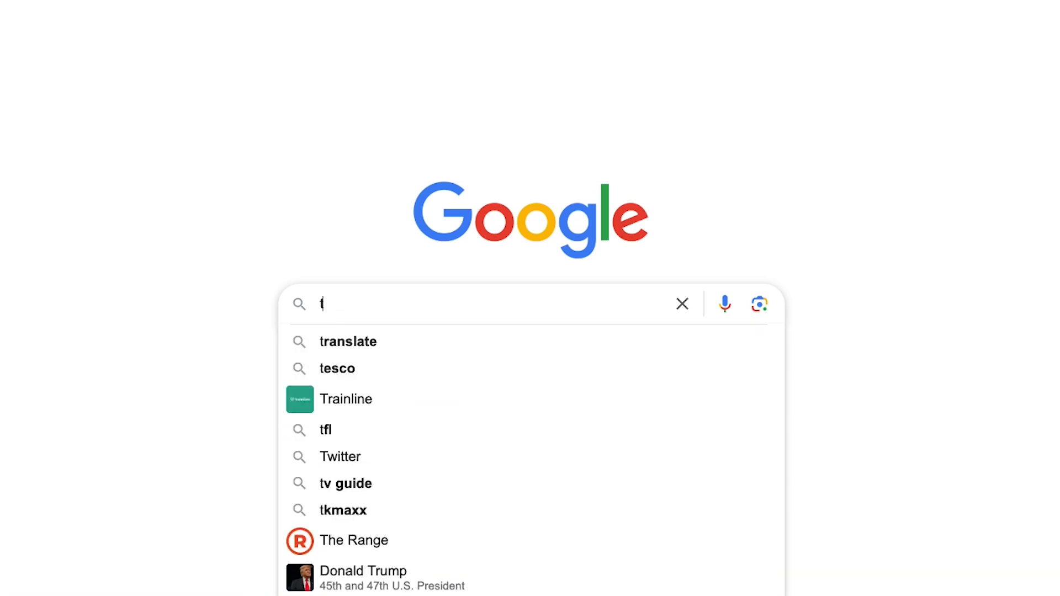
type("autocomplete s")
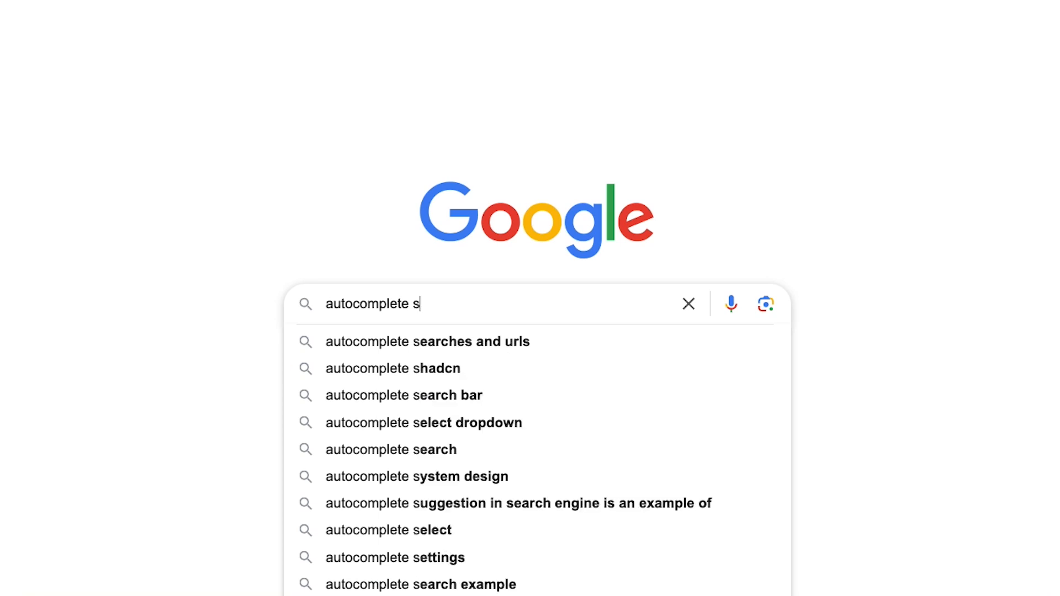
left_click(424, 423)
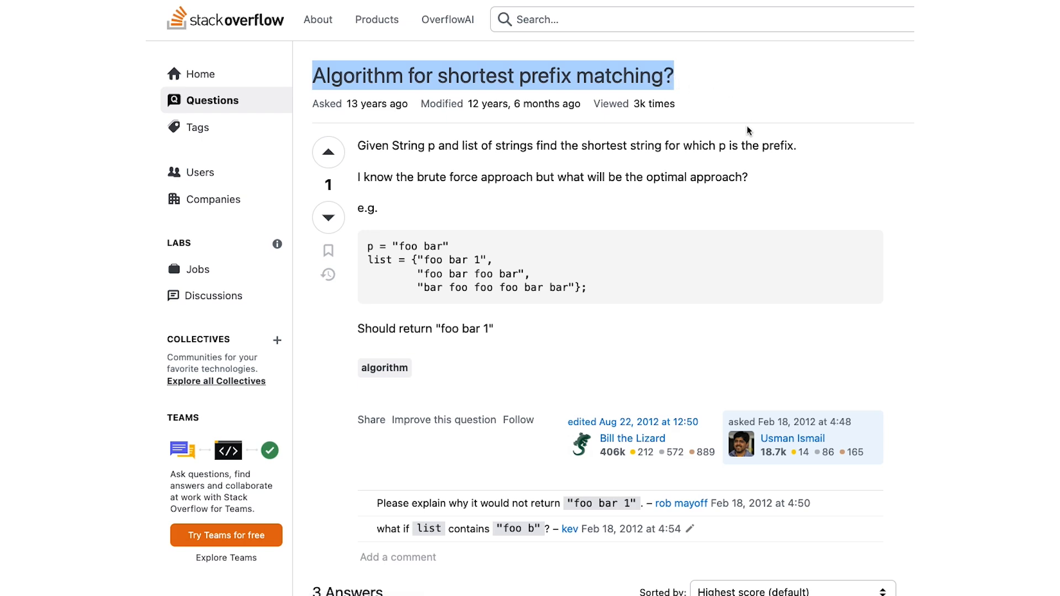
scroll("down", 3)
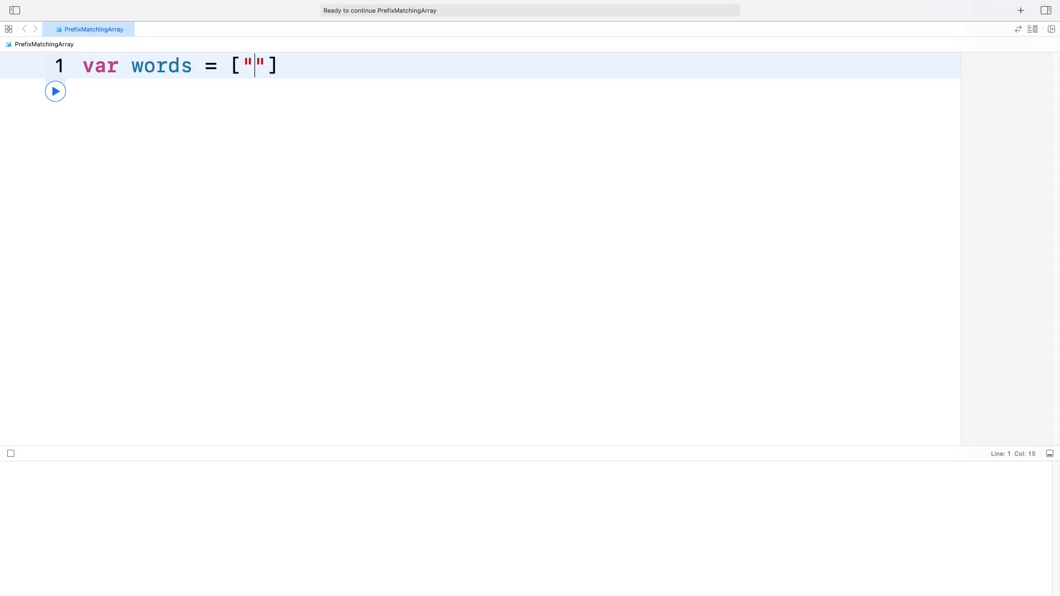
Declare the words array with apple, apricot, banana, blueberry and cherry.
type("apple\", \"apricot\",")
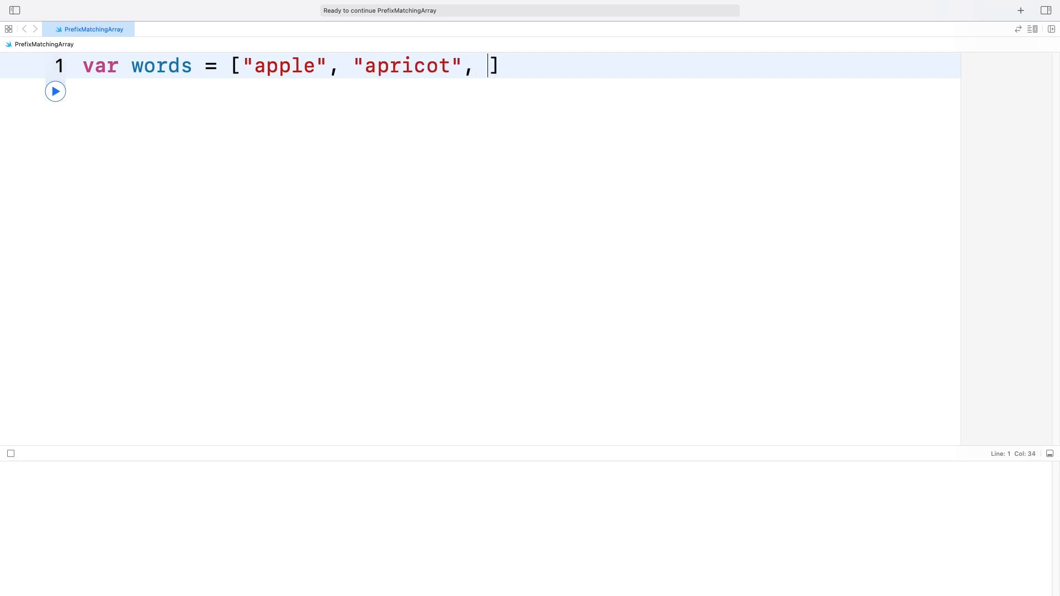
type("\"banana\", \"blueberry\"")
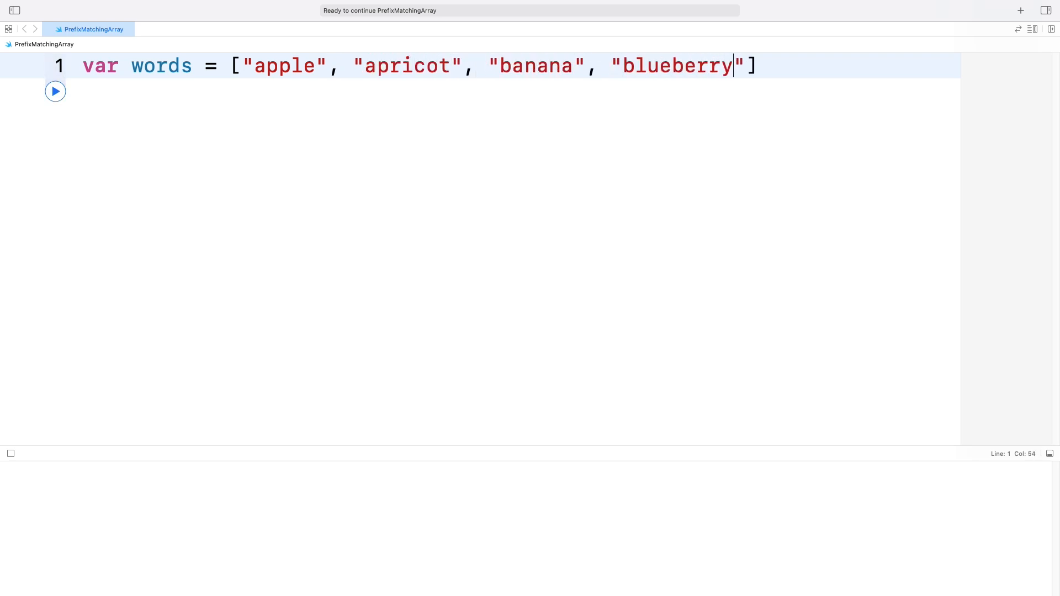
type(", \"cherry\"")
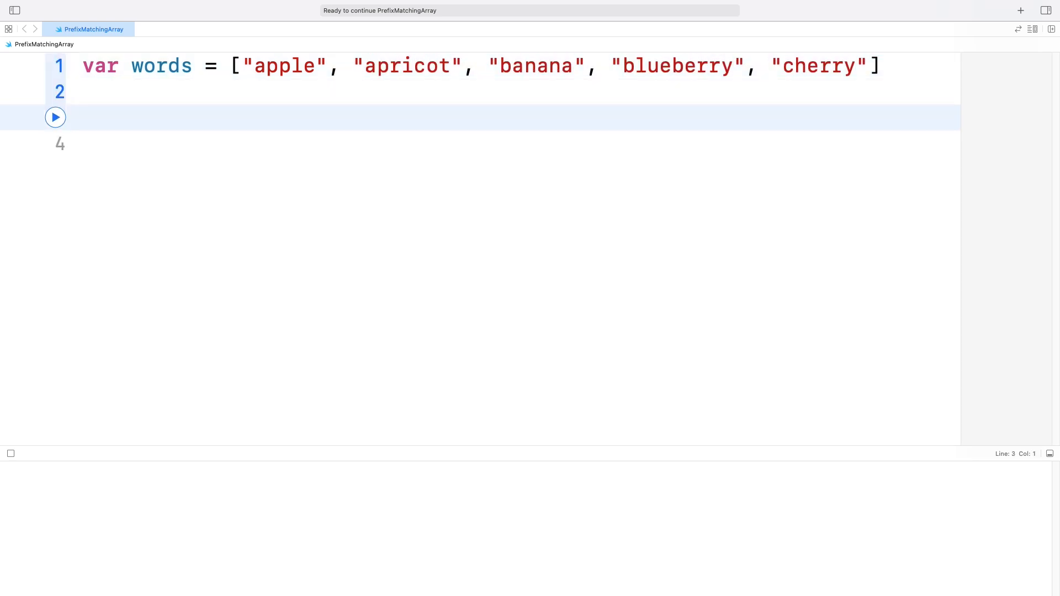
Filter words with hasPrefix("ap") into result, print it, and run the playground.
type("let result =")
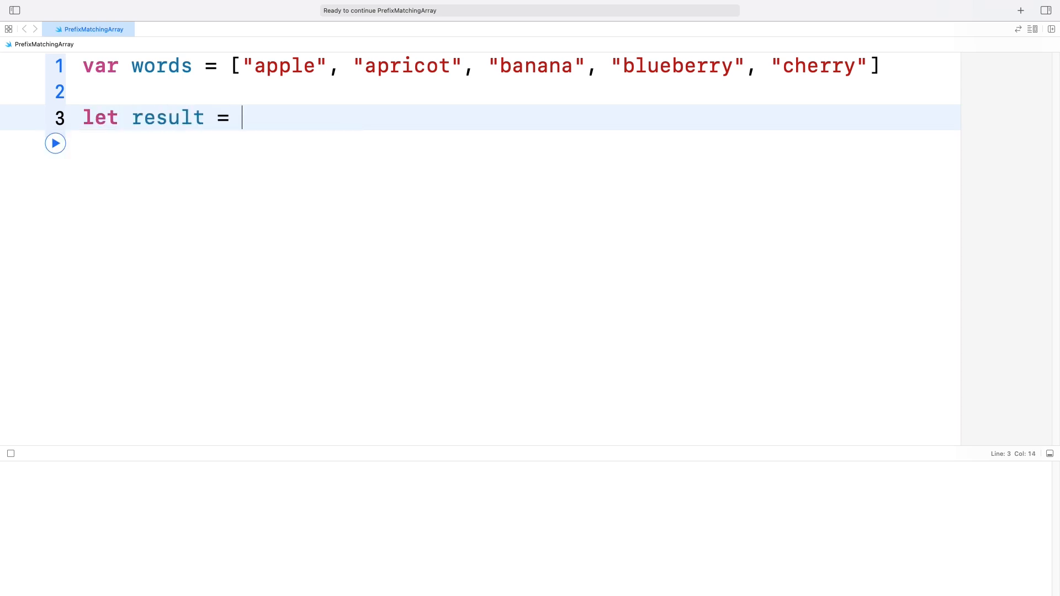
type("words.filter {")
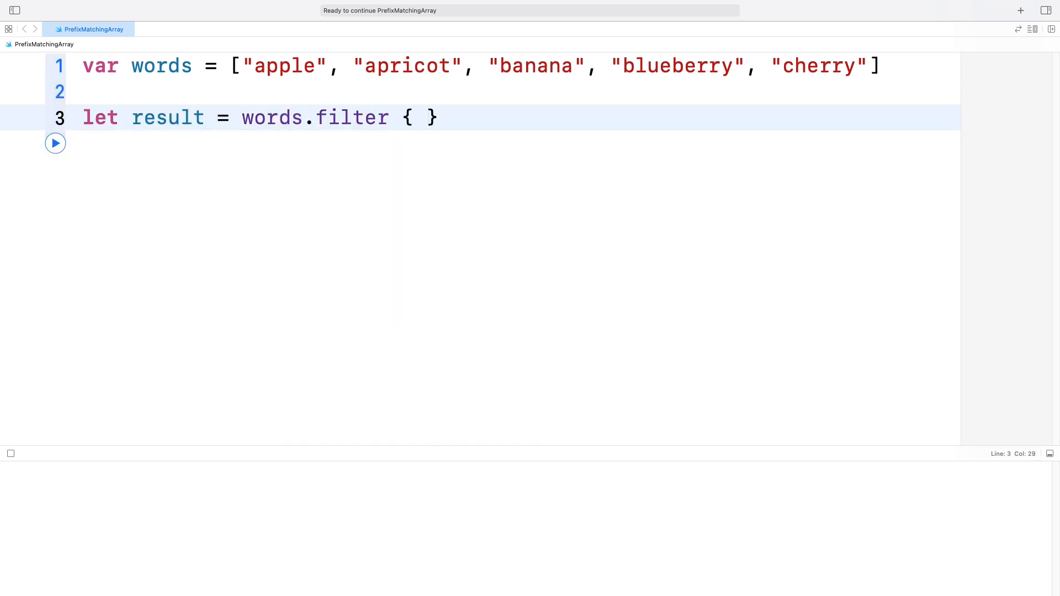
type("$0.hasPrefix(\"ap\"")
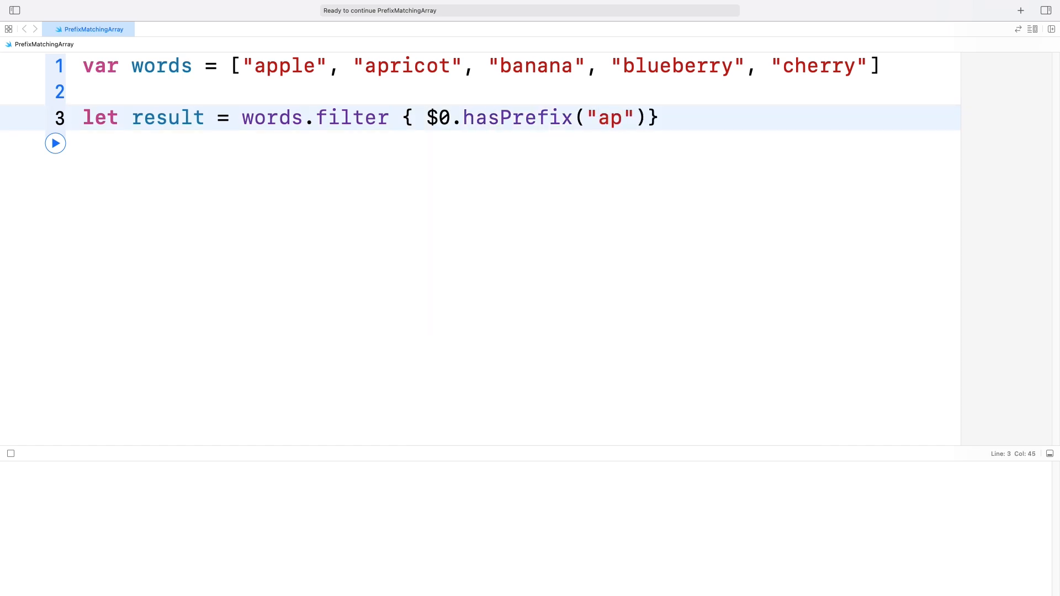
type("print(result")
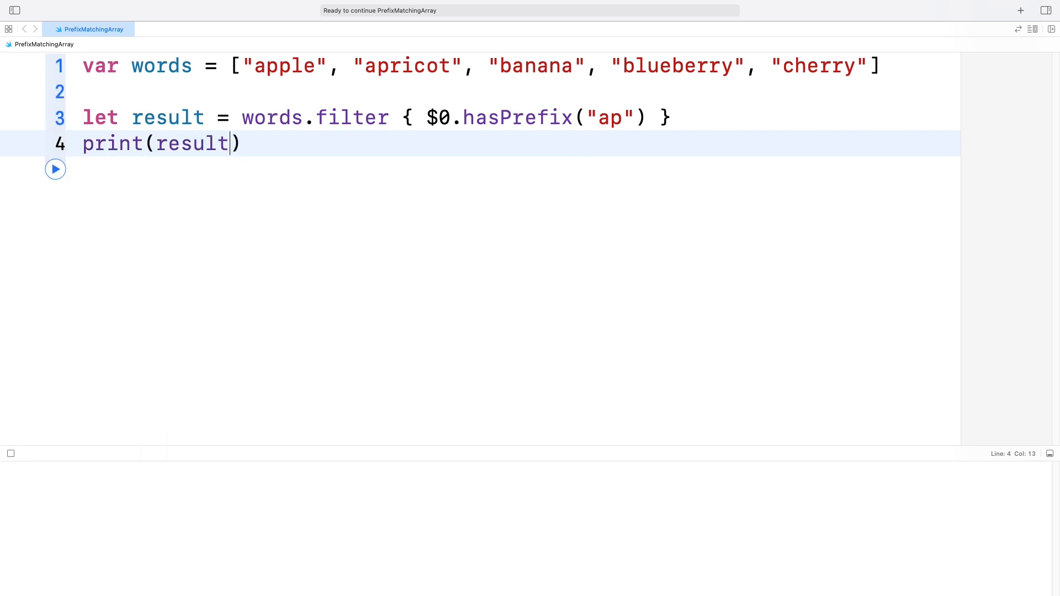
left_click(55, 169)
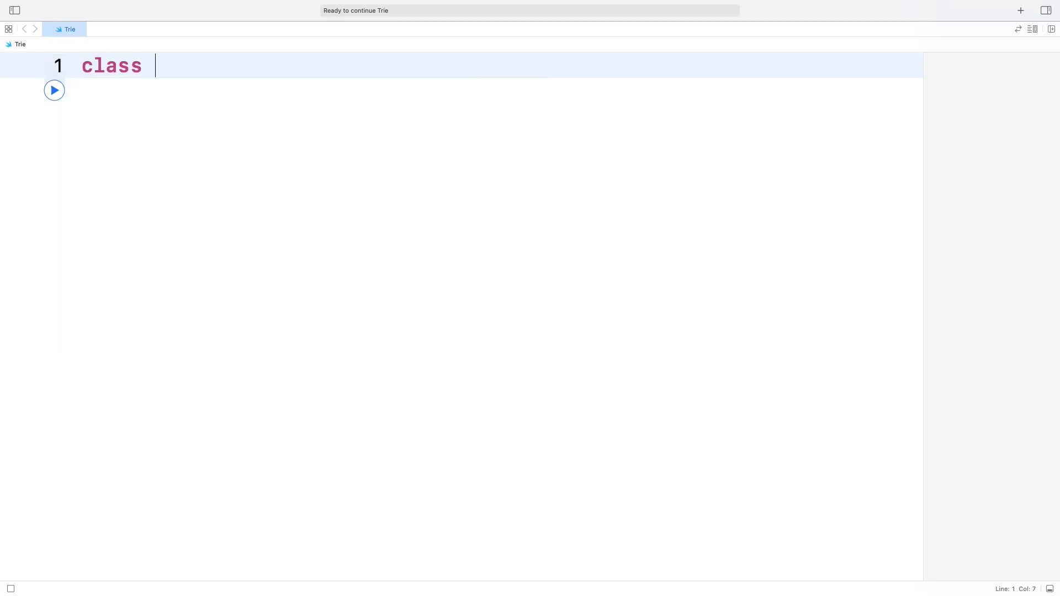
Declare class TrieNode with an optional value and a children dictionary [Character: TrieNode].
type("Trie")
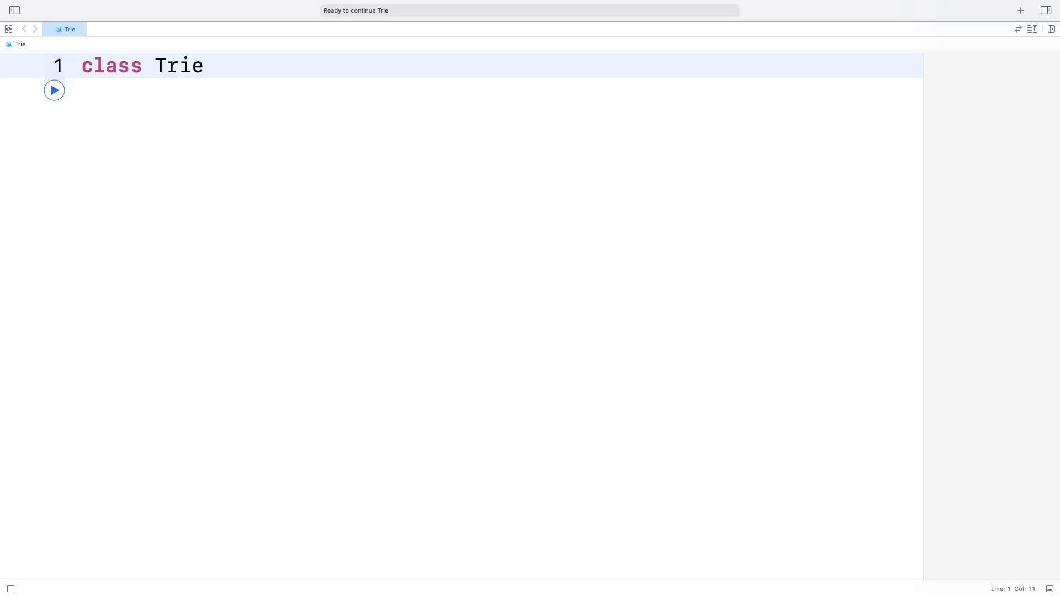
type("Node")
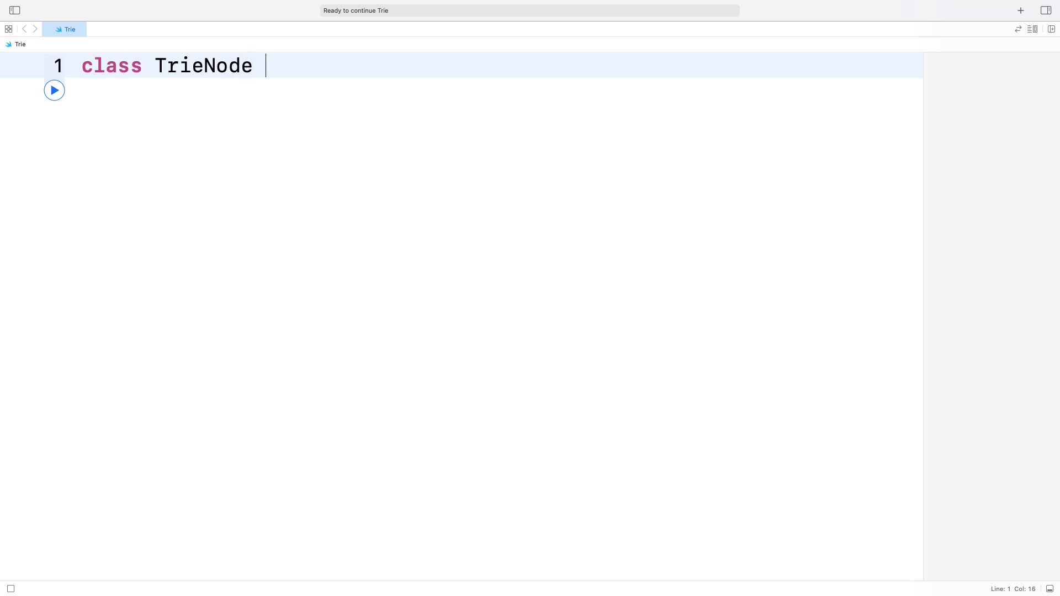
type("{")
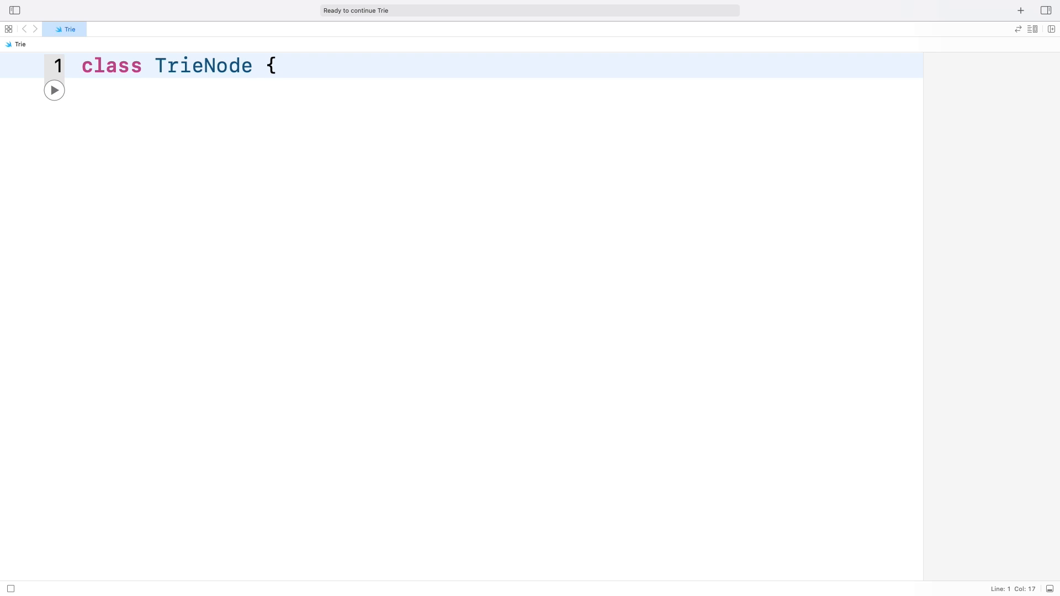
type("var value: Character?")
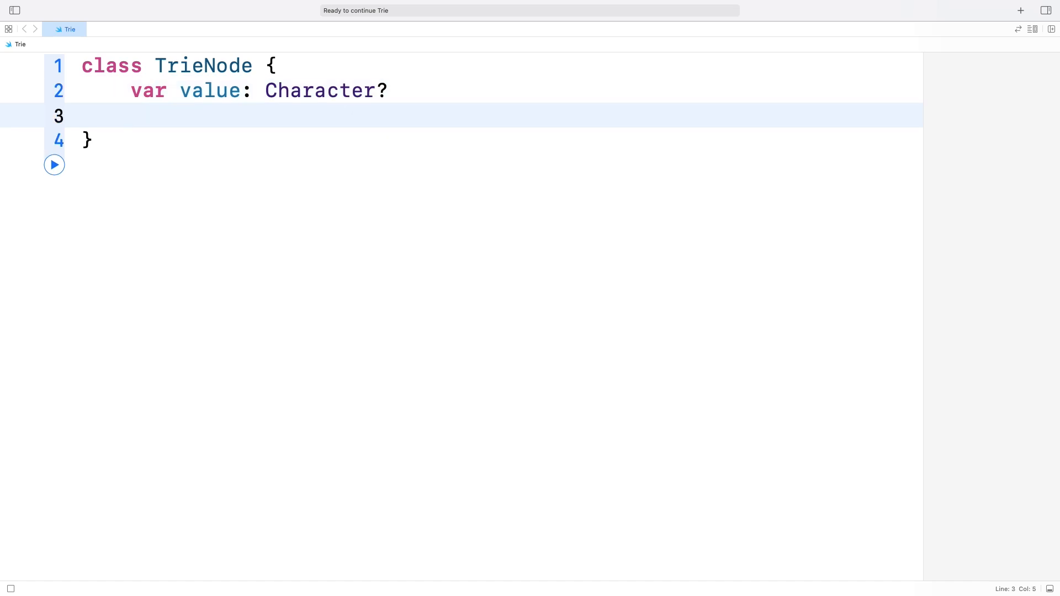
type("var children")
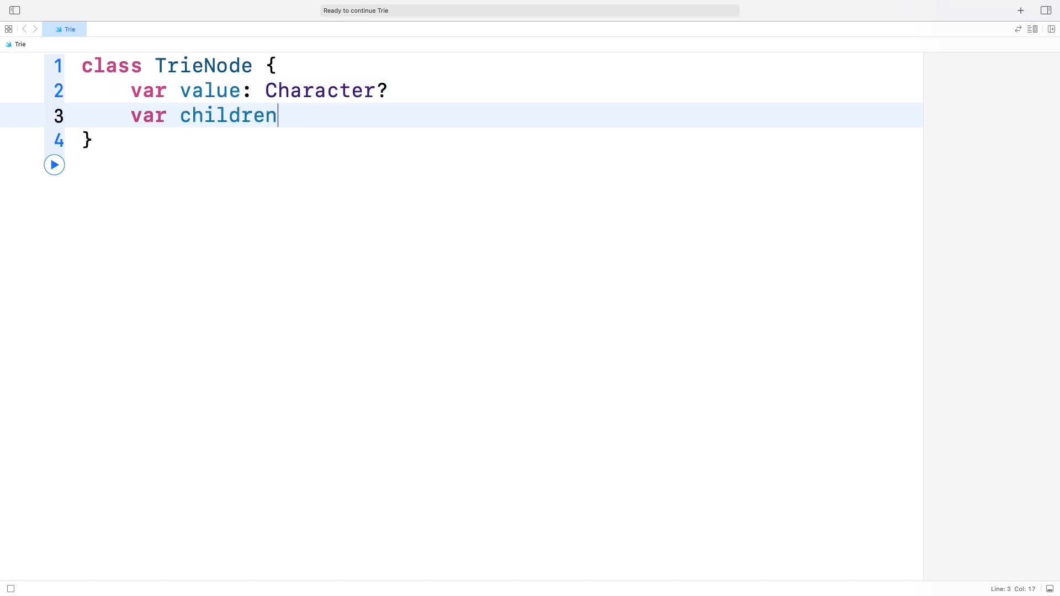
type(": [Character]")
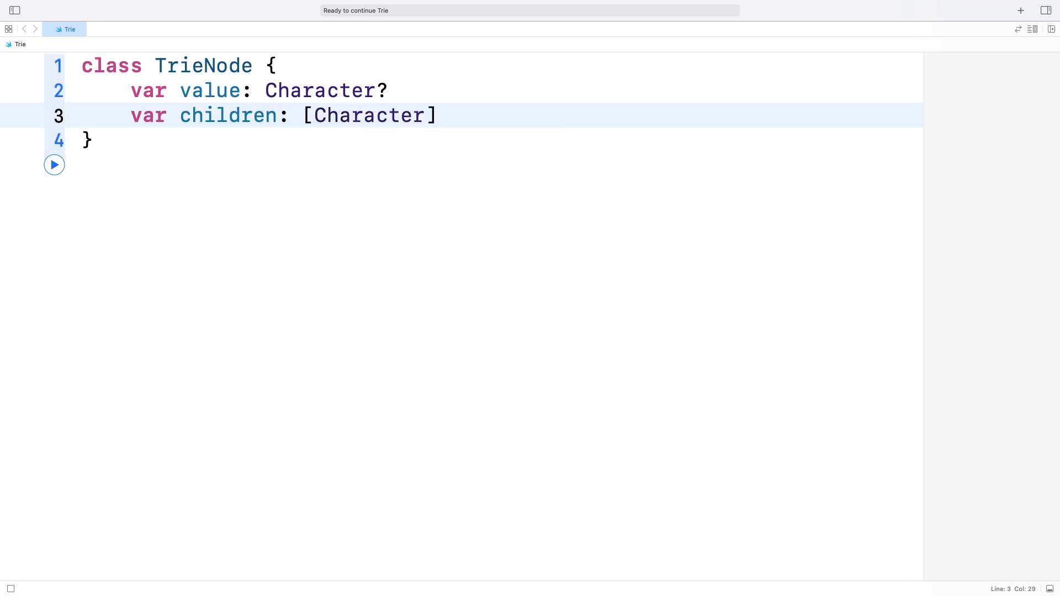
type(": TrieNode")
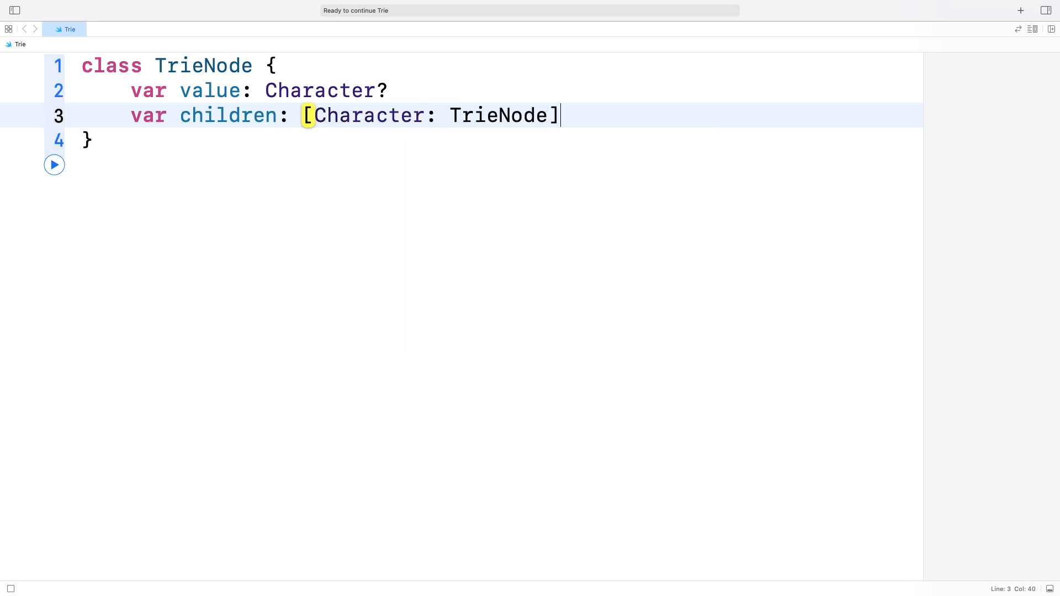
type("= [:]")
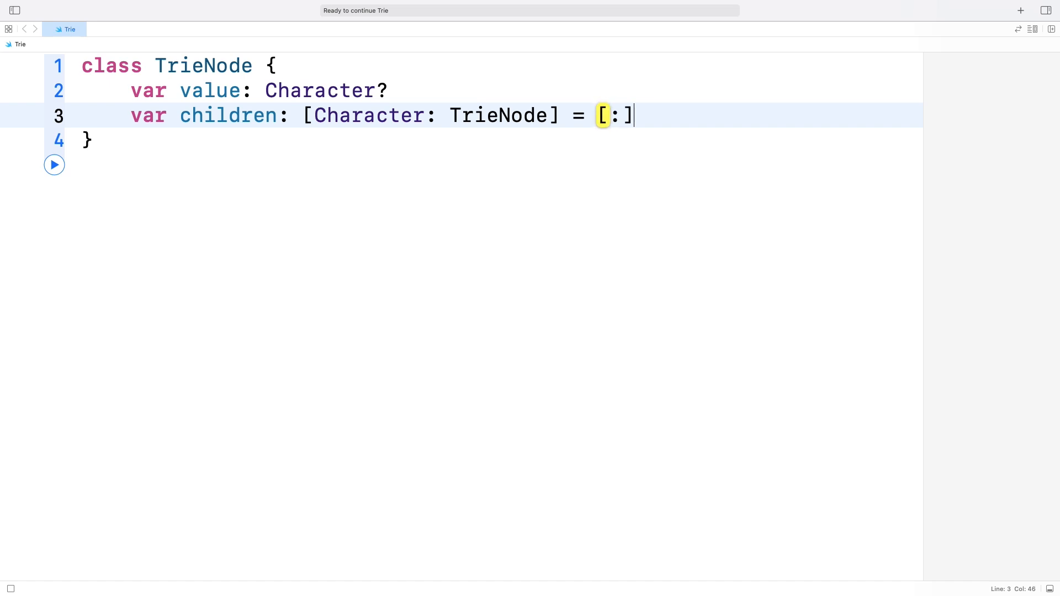
Add a weak parent TrieNode property and isTerminating: Bool = false.
type("weak")
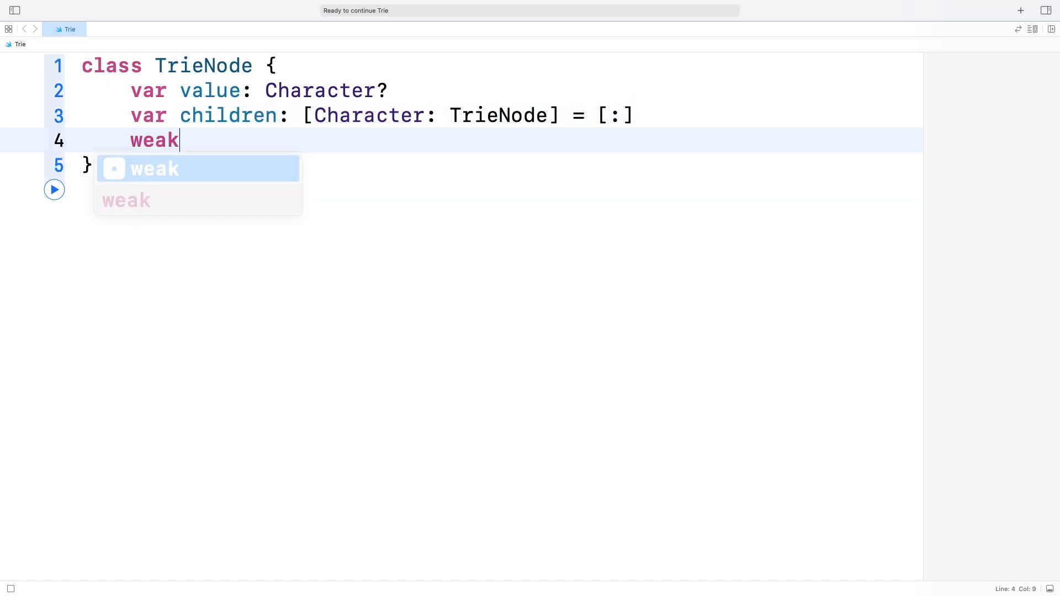
type("var parent: TrieNode?")
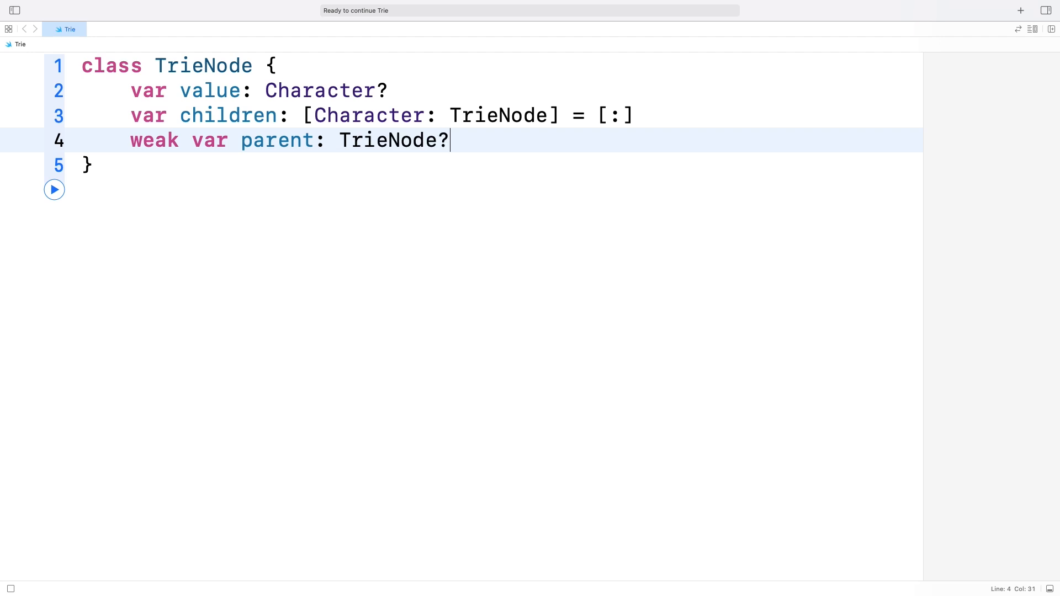
type("var isTe")
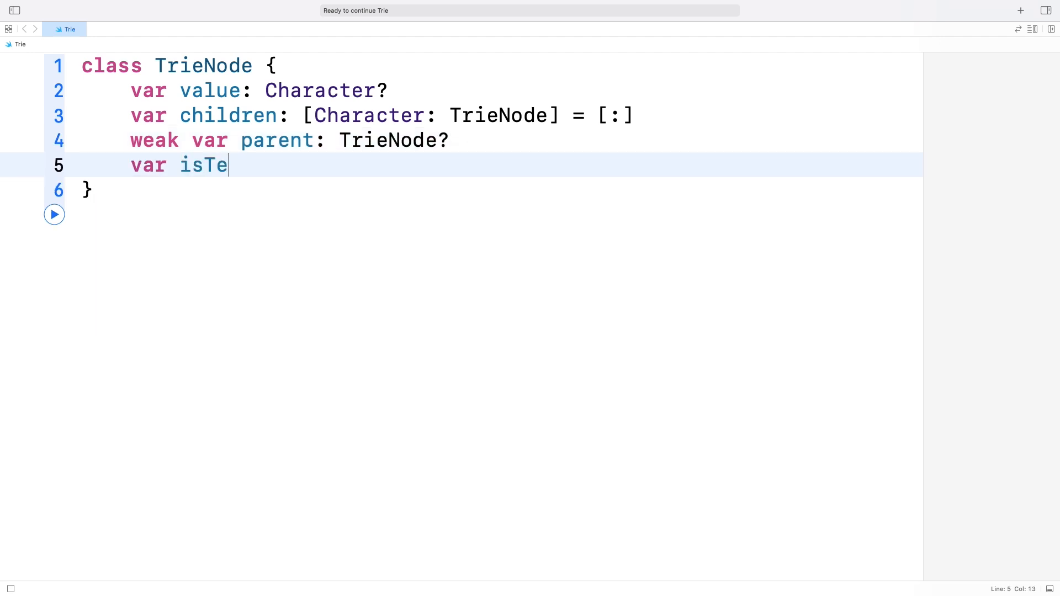
type("rminating:")
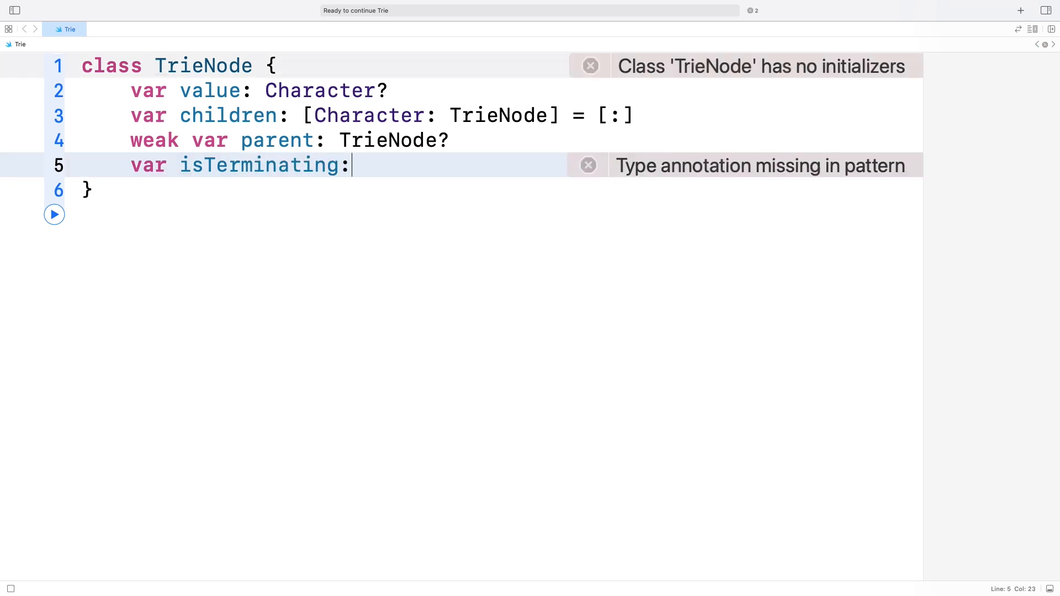
type("Bool = false")
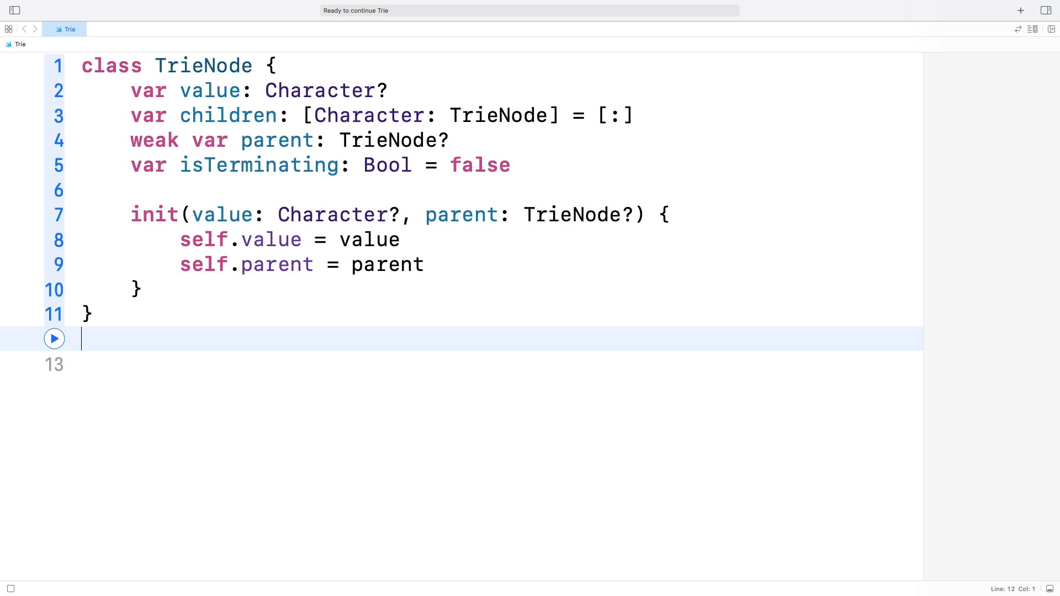
Declare class Trie with a private root TrieNode(value: nil, parent: nil) and begin func insert.
type("c")
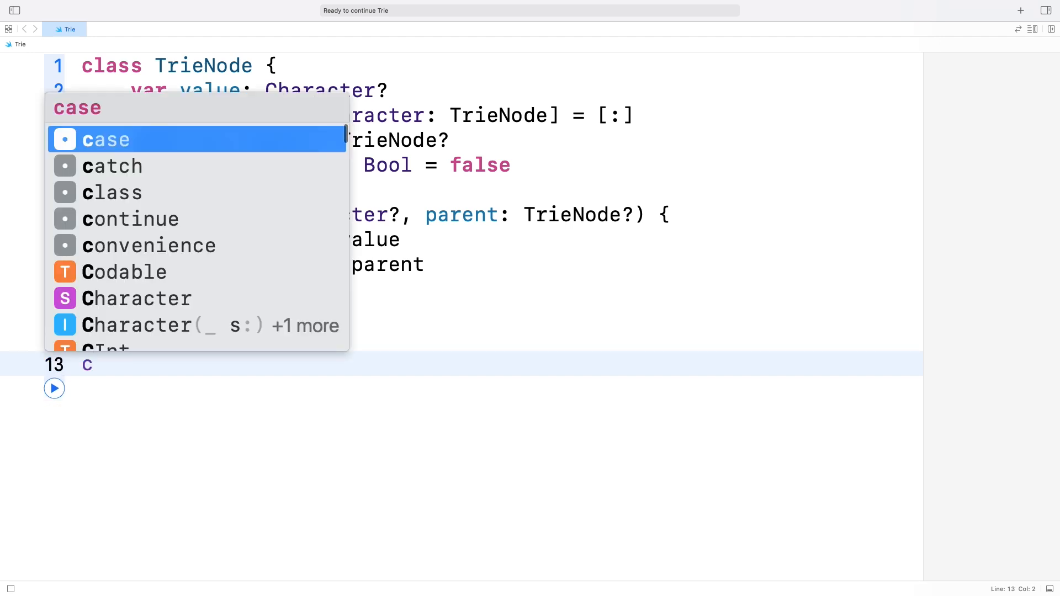
type("lass Tr")
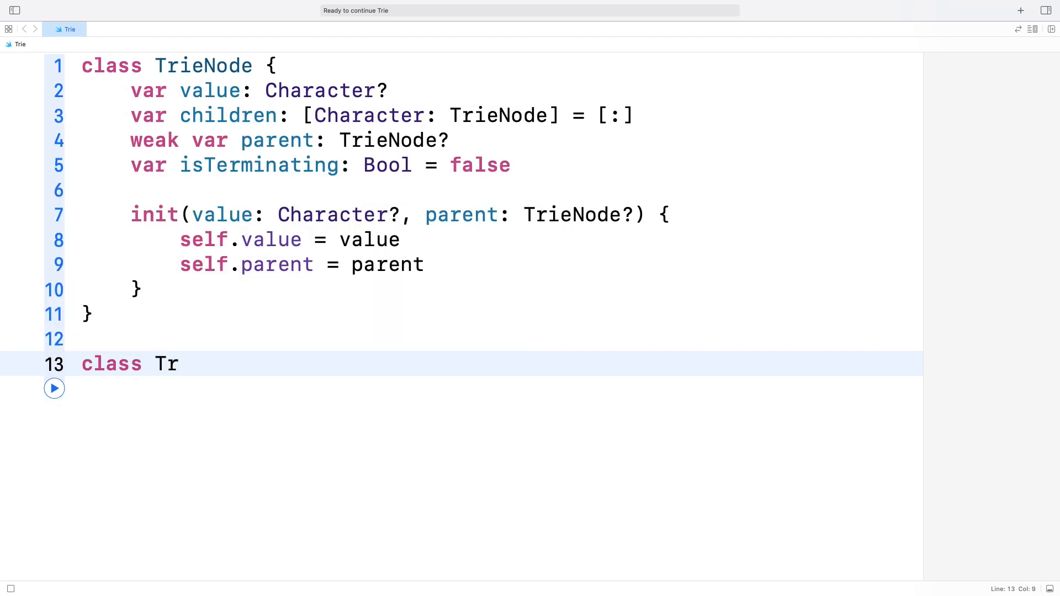
type("ie {")
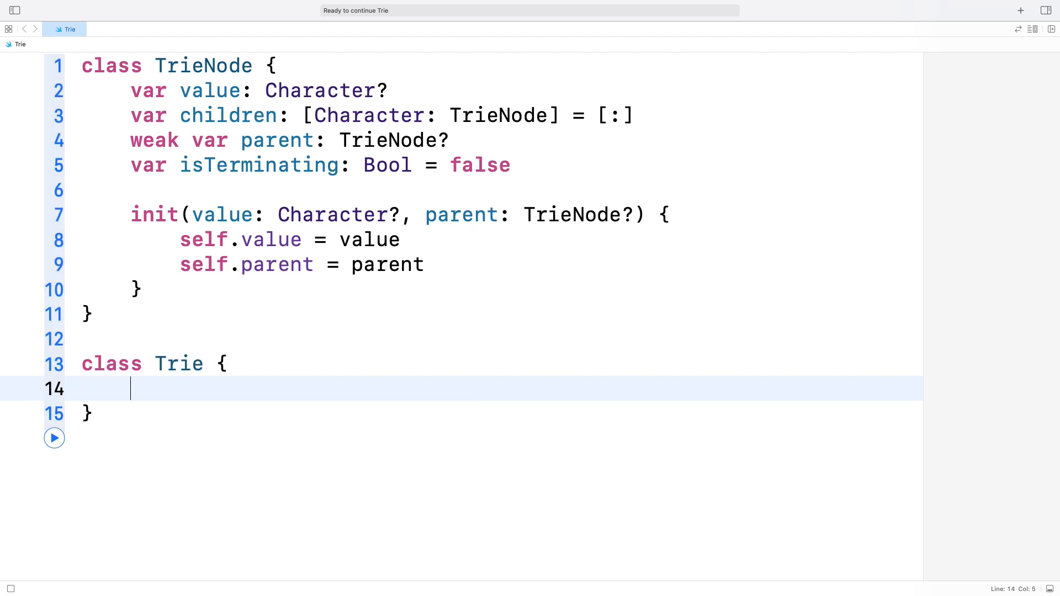
type("private let root = TrieNode(value: nil, parent: TrieNode?")
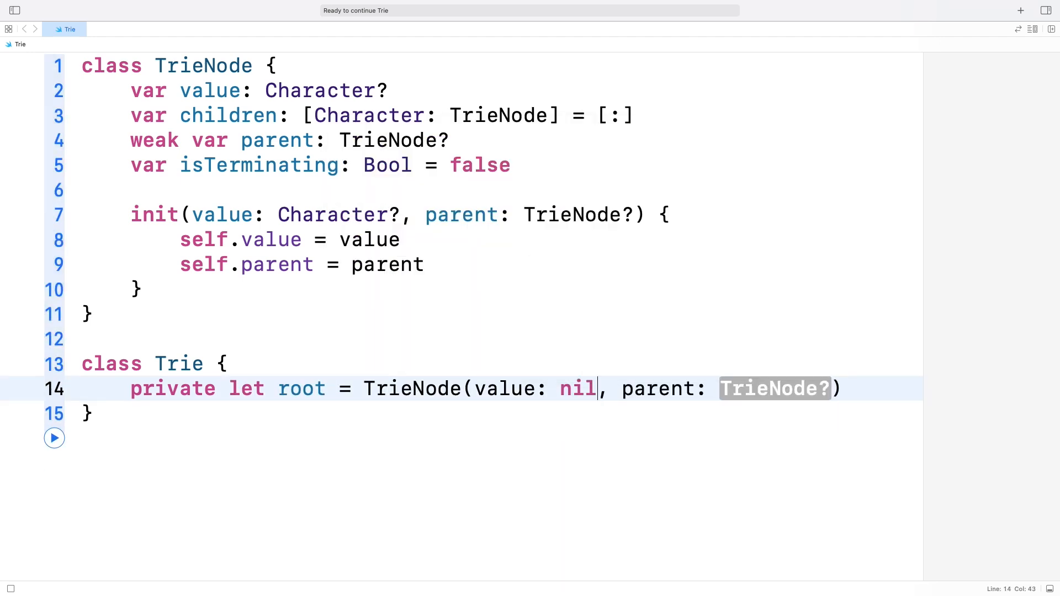
type("nil")
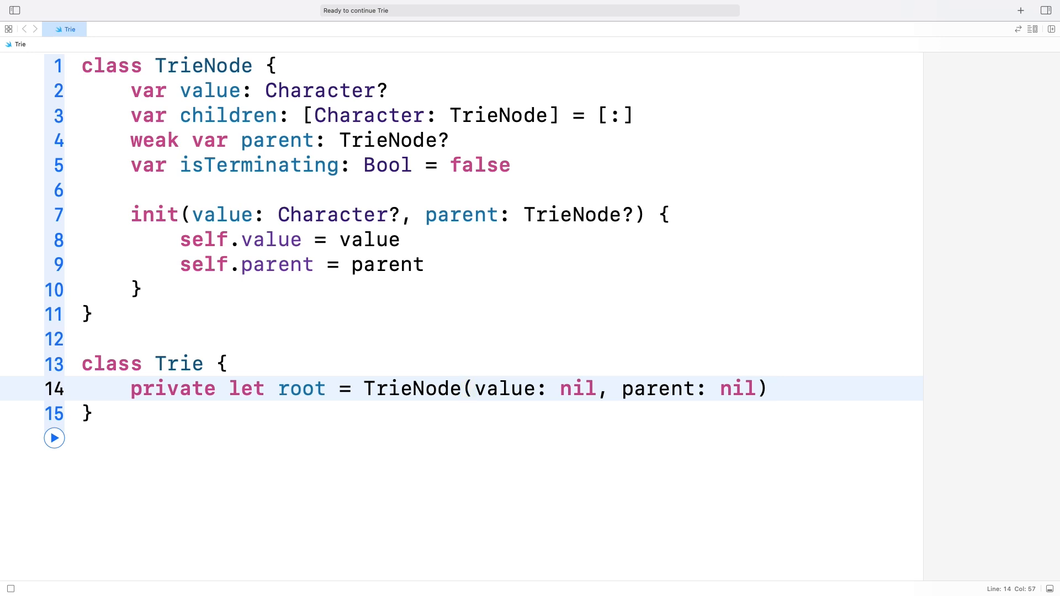
type("func insert")
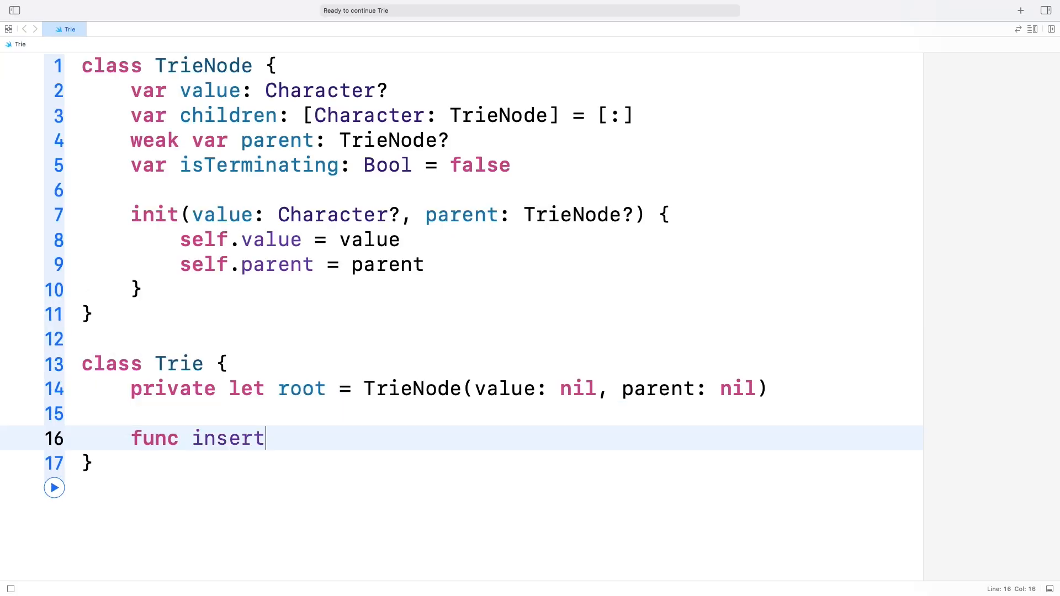
Write insert(_ word: String) looping over characters, creating missing children, and setting current.isTerminating = true.
type("(_ word: String) {")
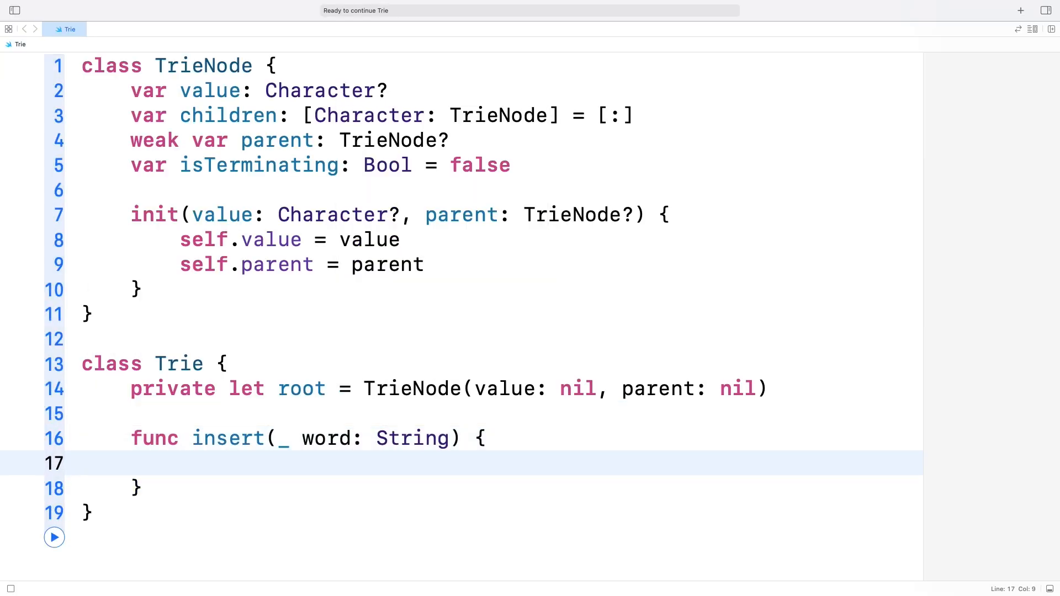
type("f")
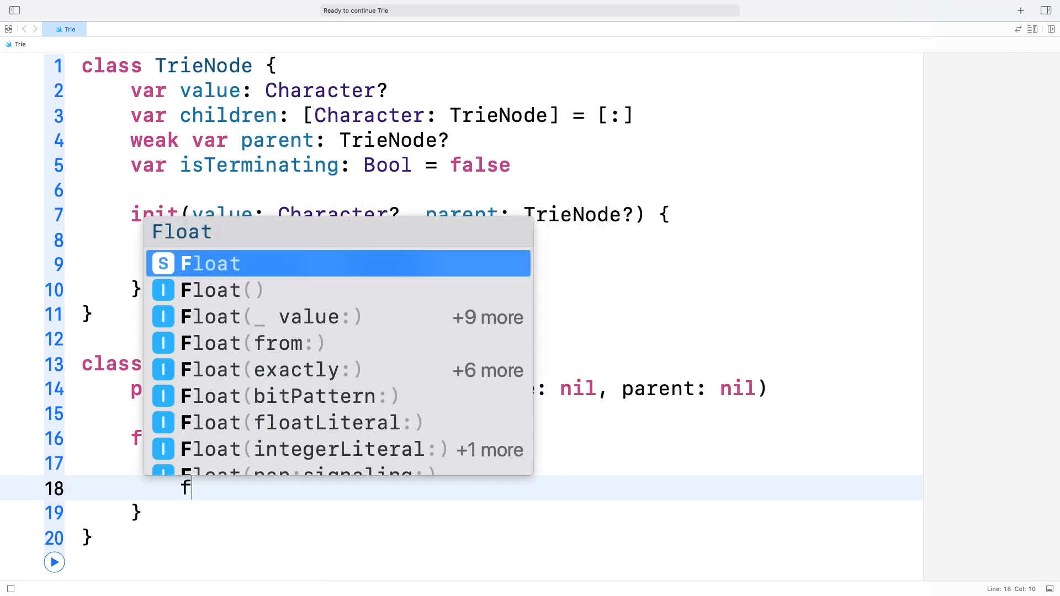
type("or char in word (")
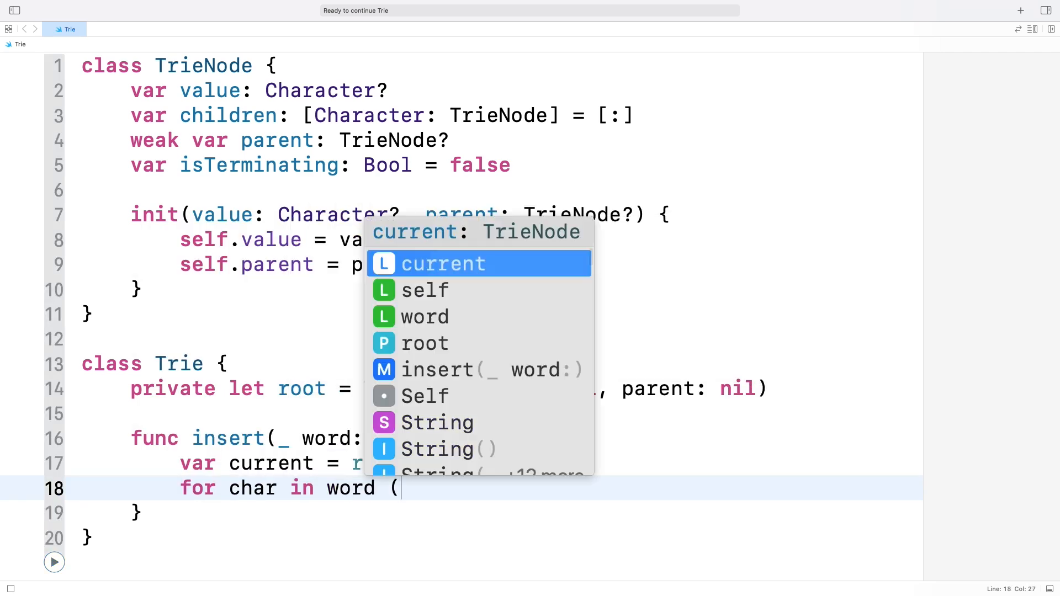
type("if current.children[char] == nil {")
type("current.children[char] = TrieNode(value: char, parent: current")
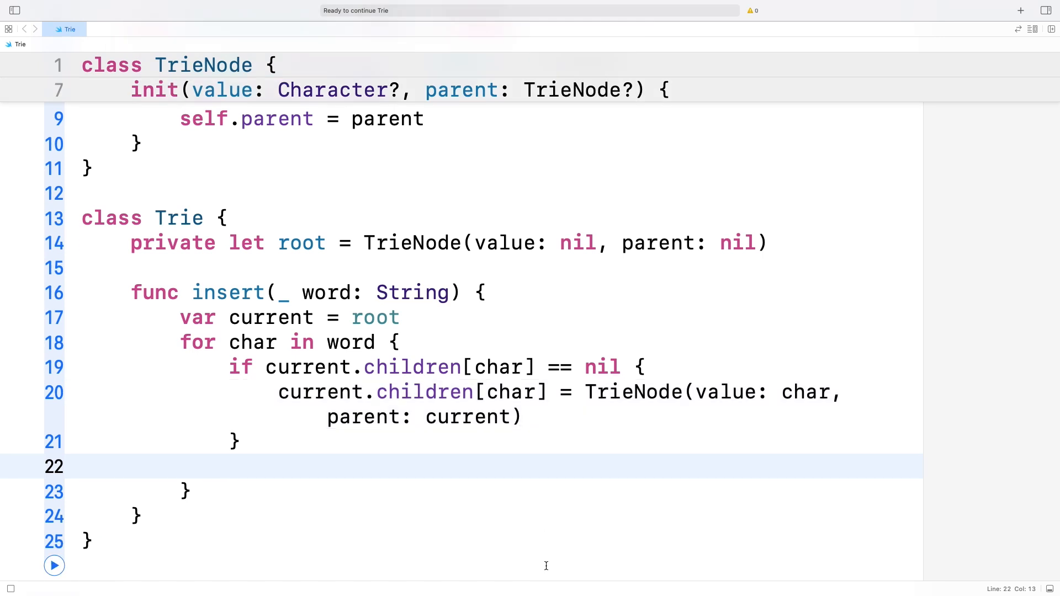
type("current = current.children[char]!")
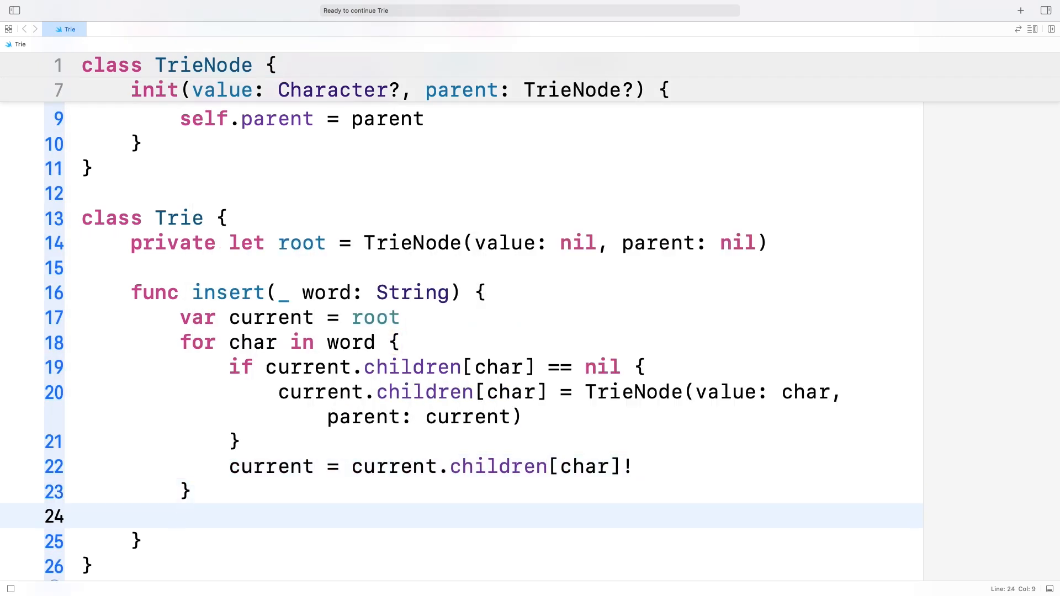
type("current")
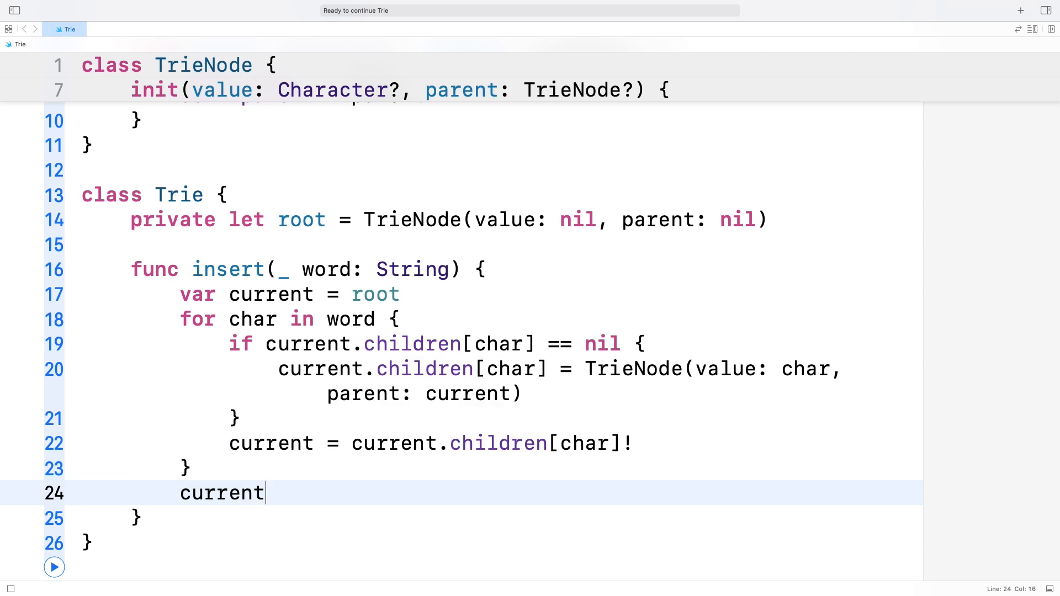
type(".isTerminating = true")
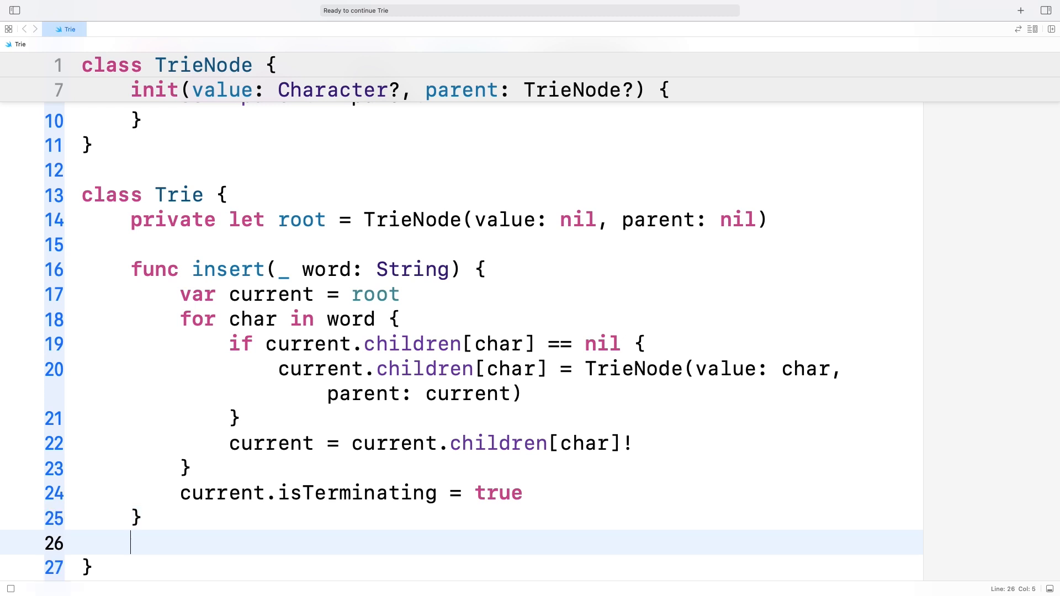
Write contains(_ word: String) -> Bool with a guard-let loop over children returning current.isTerminating.
type("func contains")
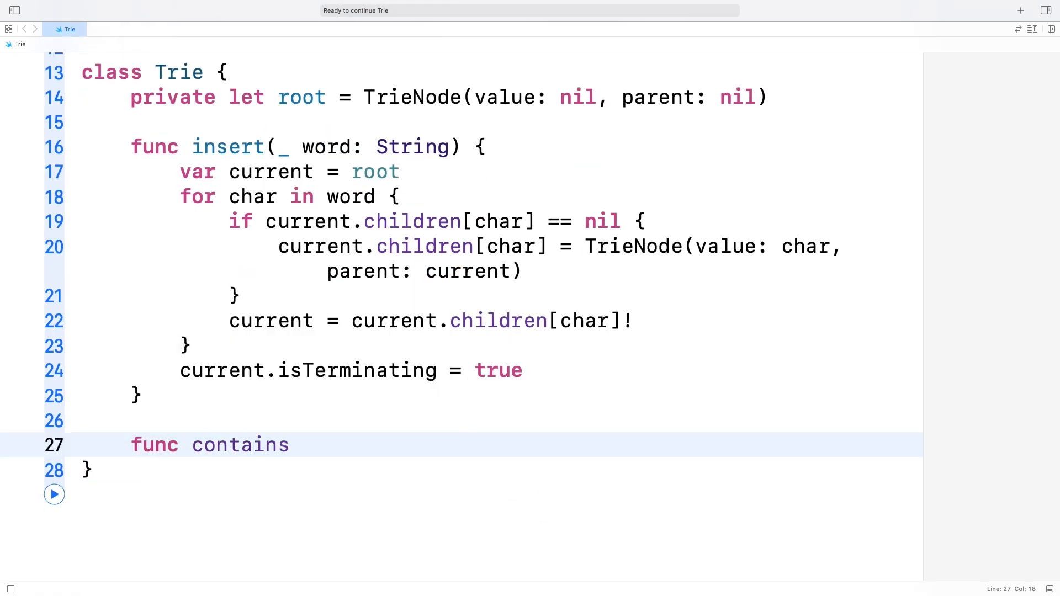
type("(_ word: )")
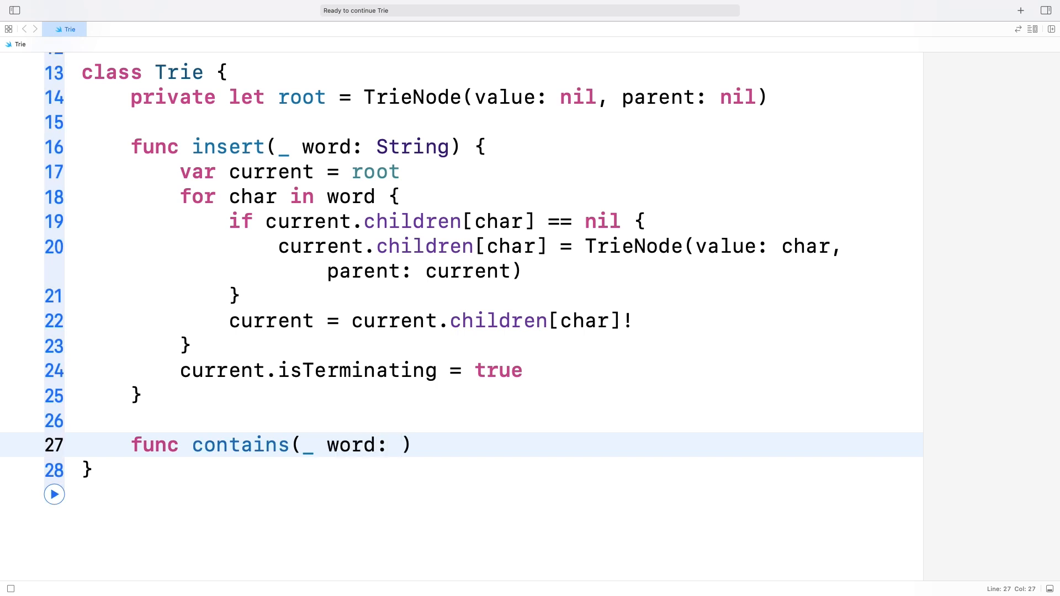
type("String) -> Bool {")
type("var current = root")
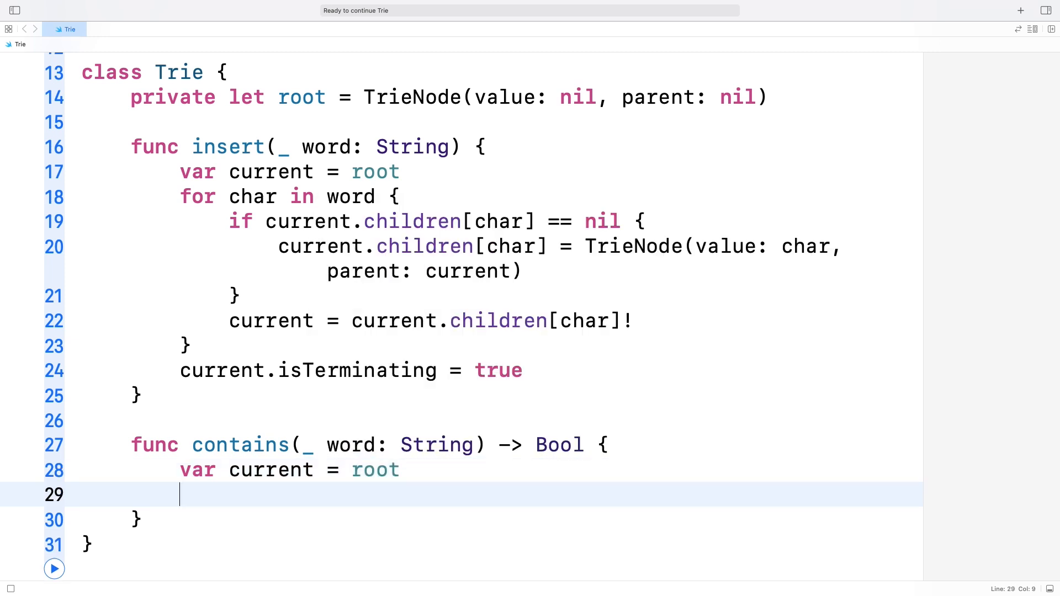
type("for char in word {")
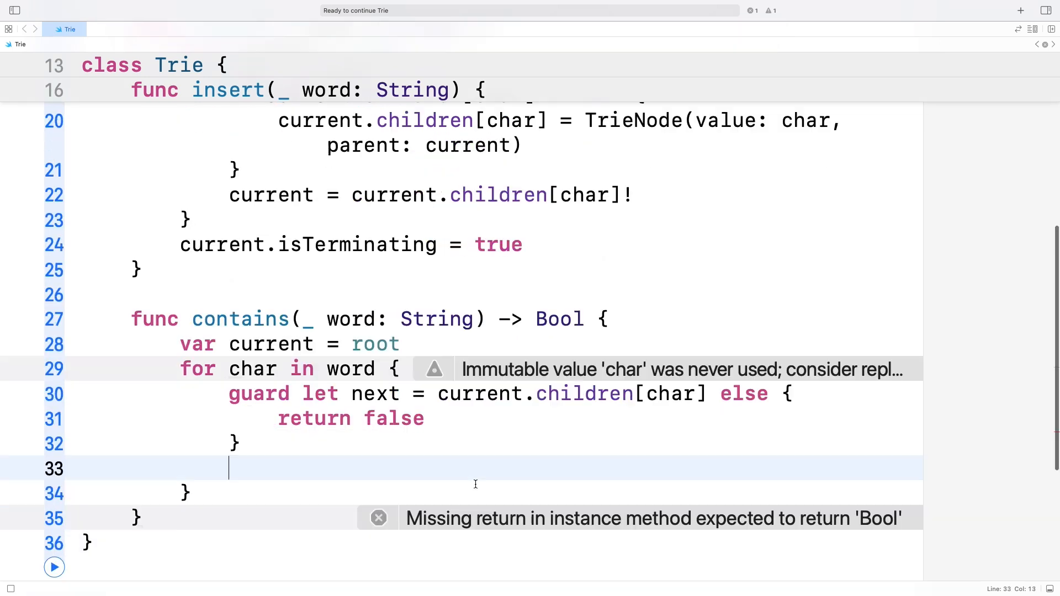
type("current = next")
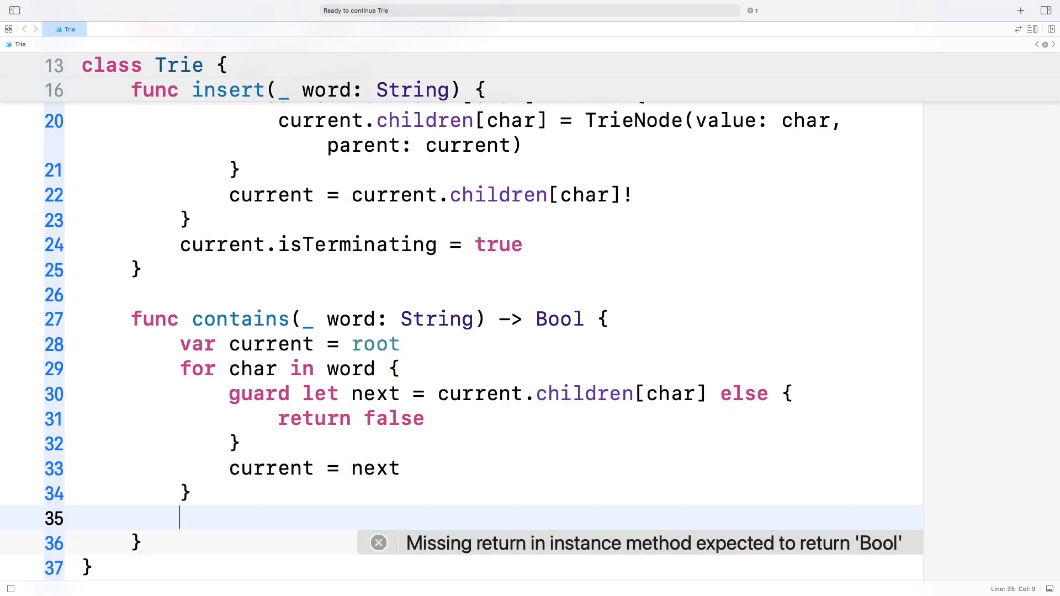
type("return current")
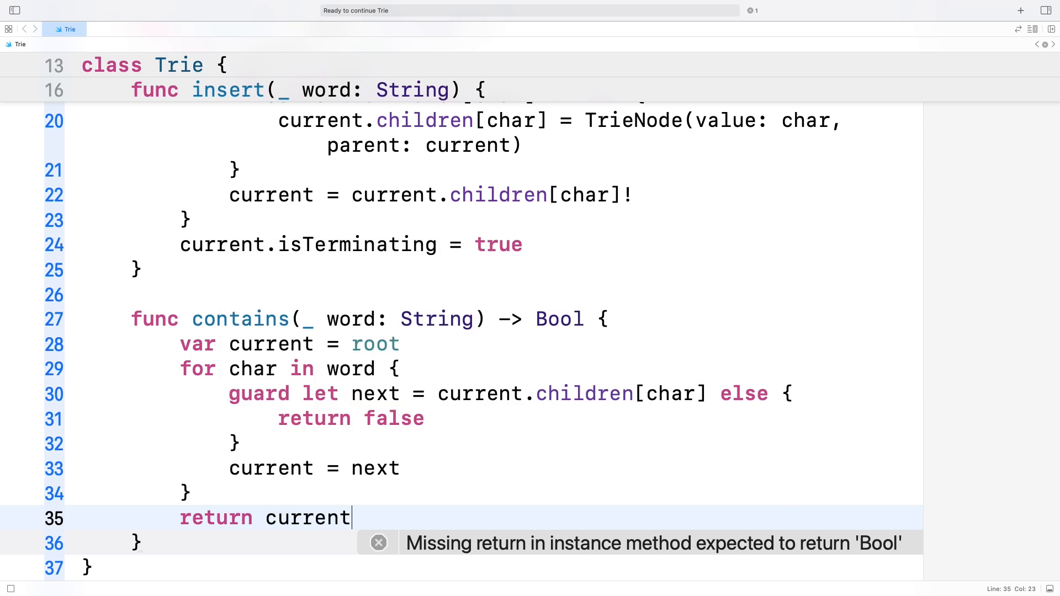
type(".isTerminating")
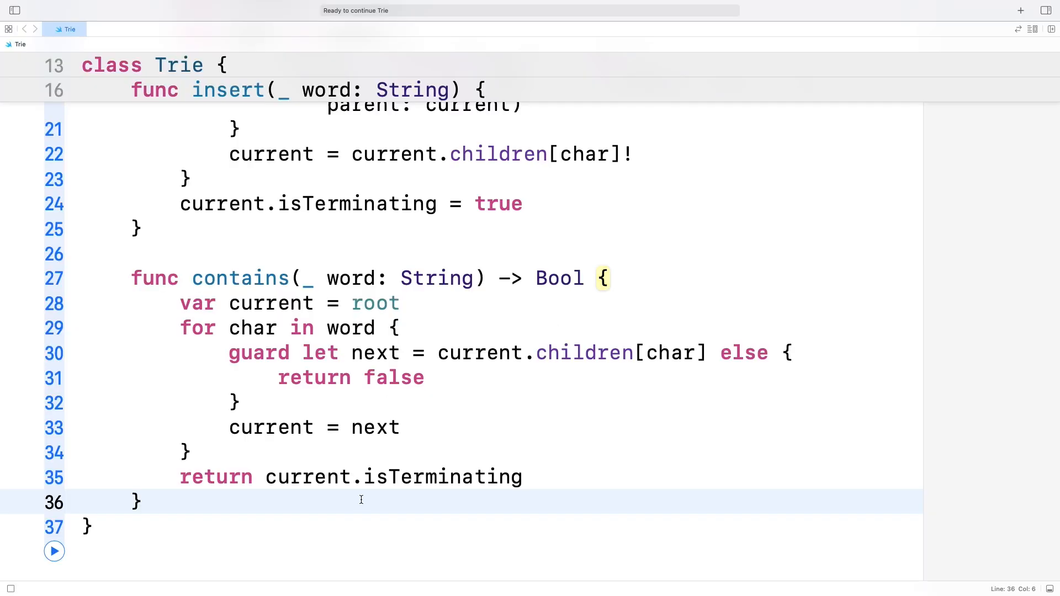
Declare remove(_ word: String) with guard !word.isEmpty else return and var current = root.
type("func")
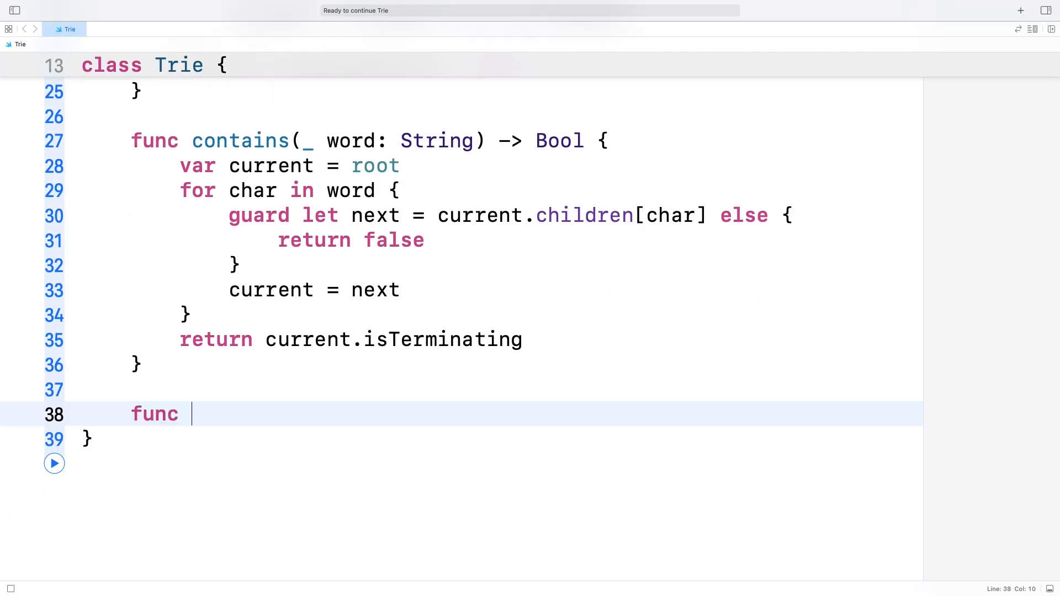
type("remove(")
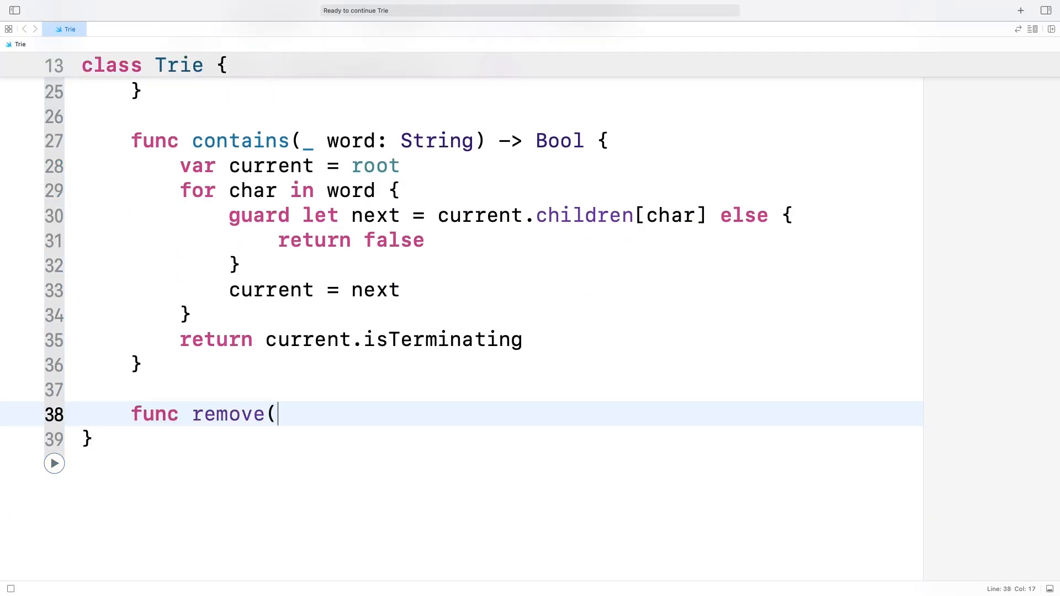
type("_ word:")
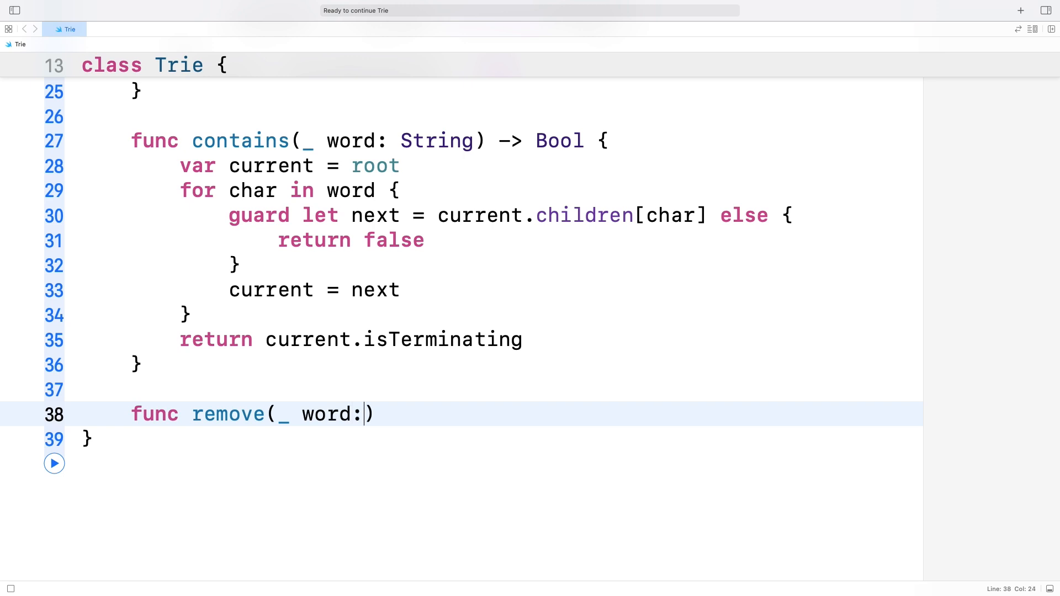
type("String) {")
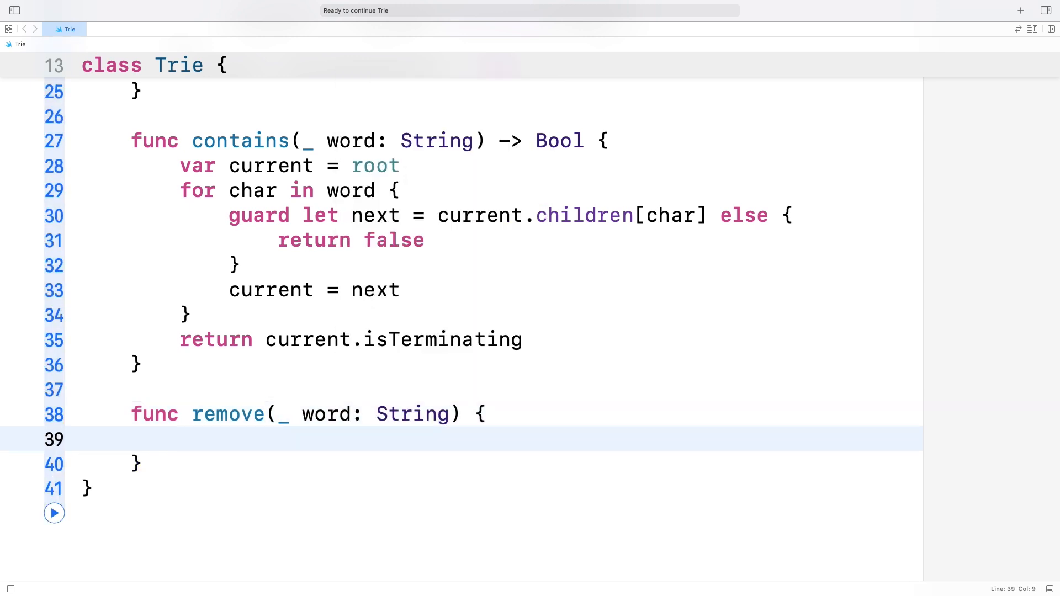
type("guard !word.isEmpty else")
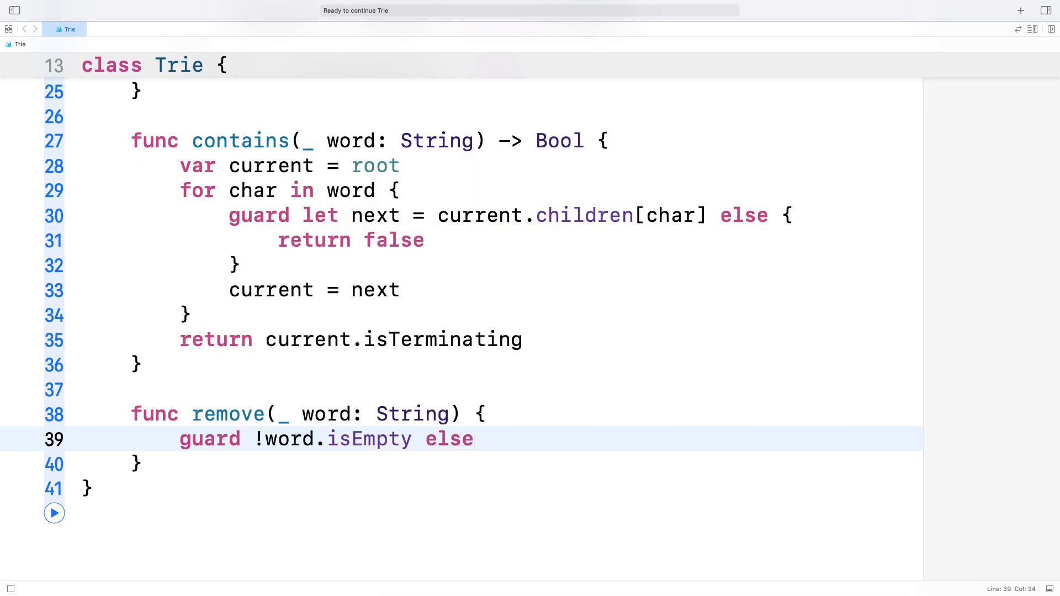
type("{ return")
type("va")
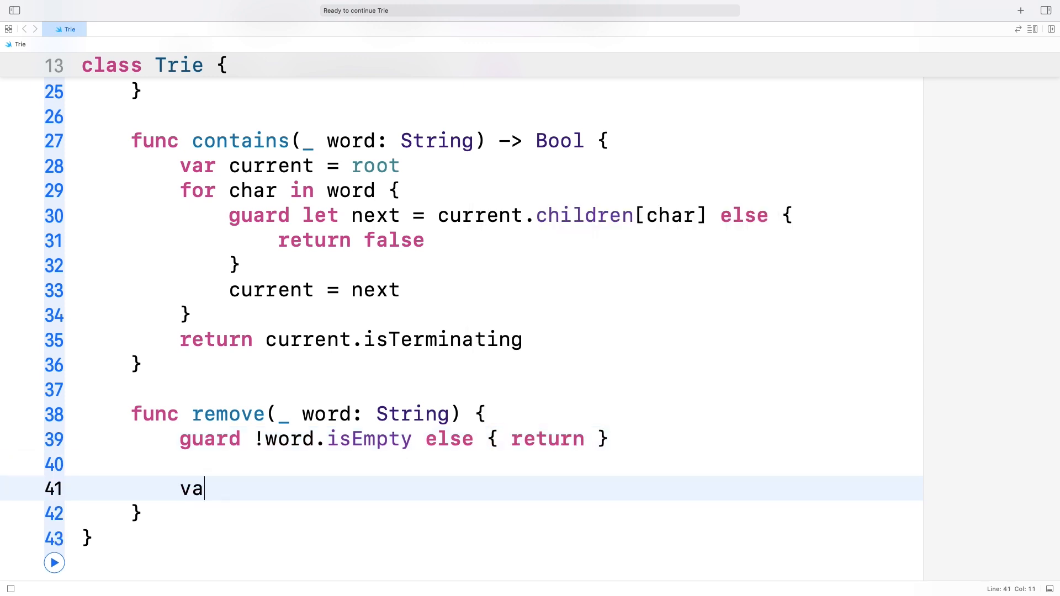
type("r current = root")
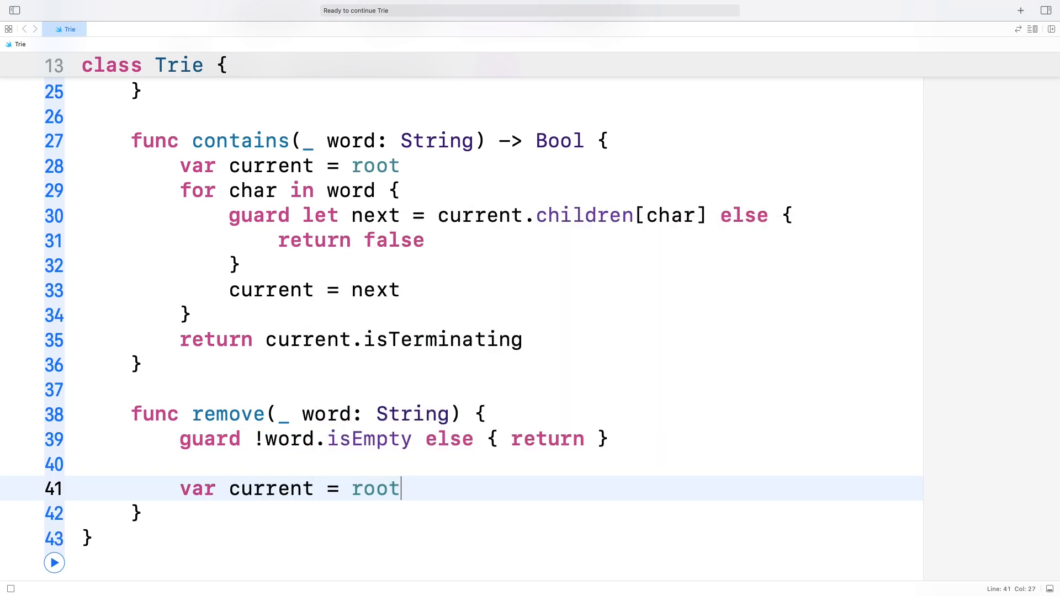
Loop over the word's characters with guard let next = current.children[char] else return, then current = next.
type("for char")
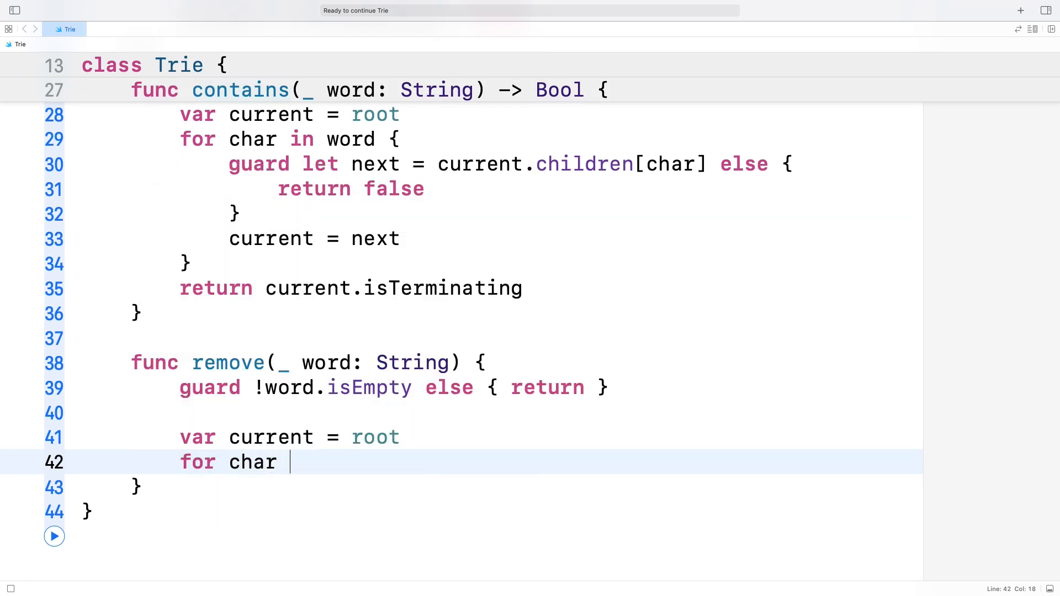
type("in word {")
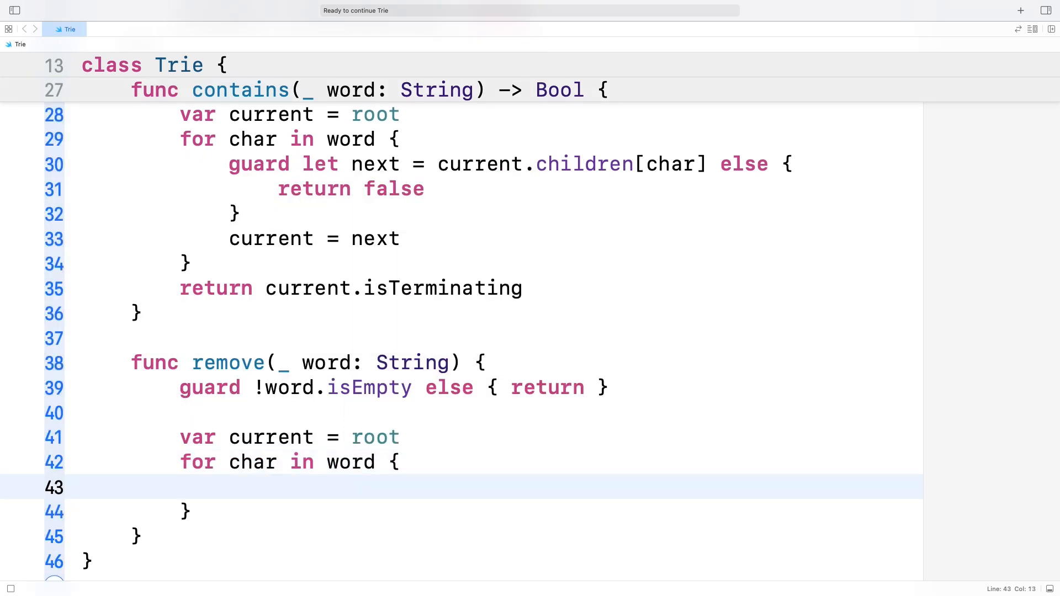
type("guard let next")
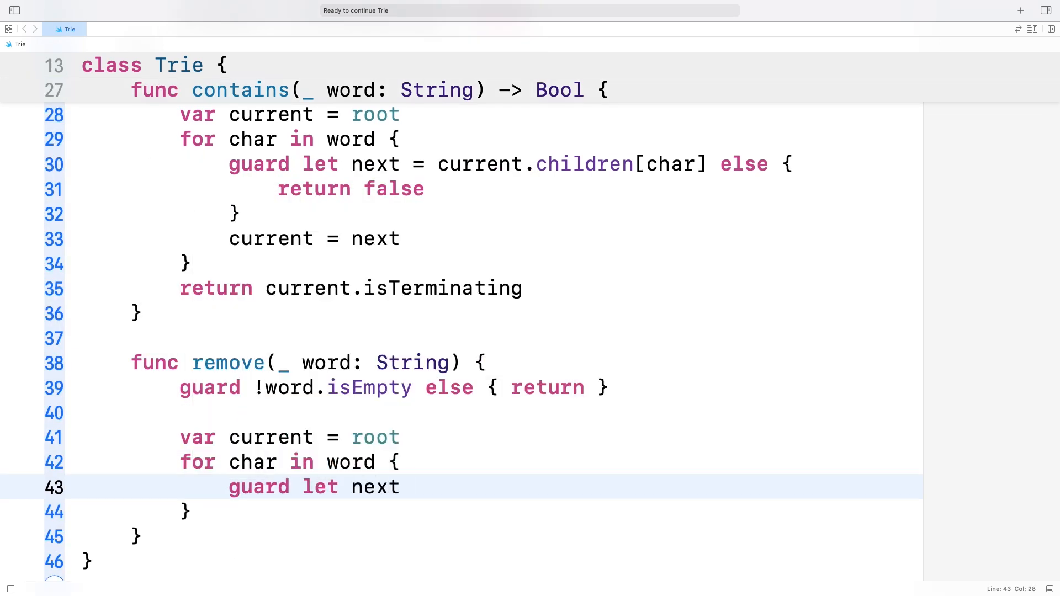
type("= current.children")
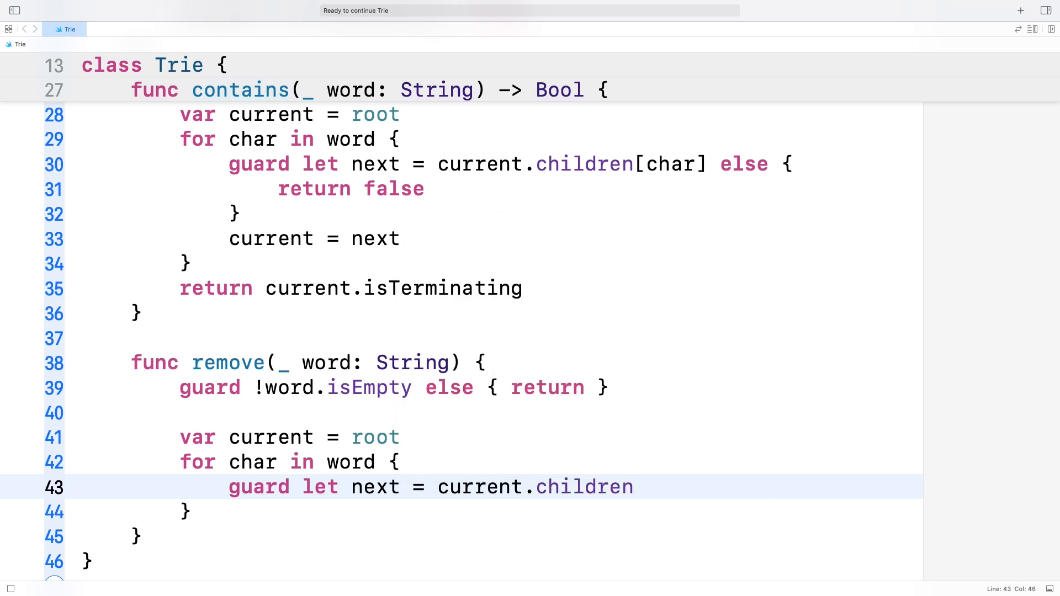
type("[char] else {")
type("return")
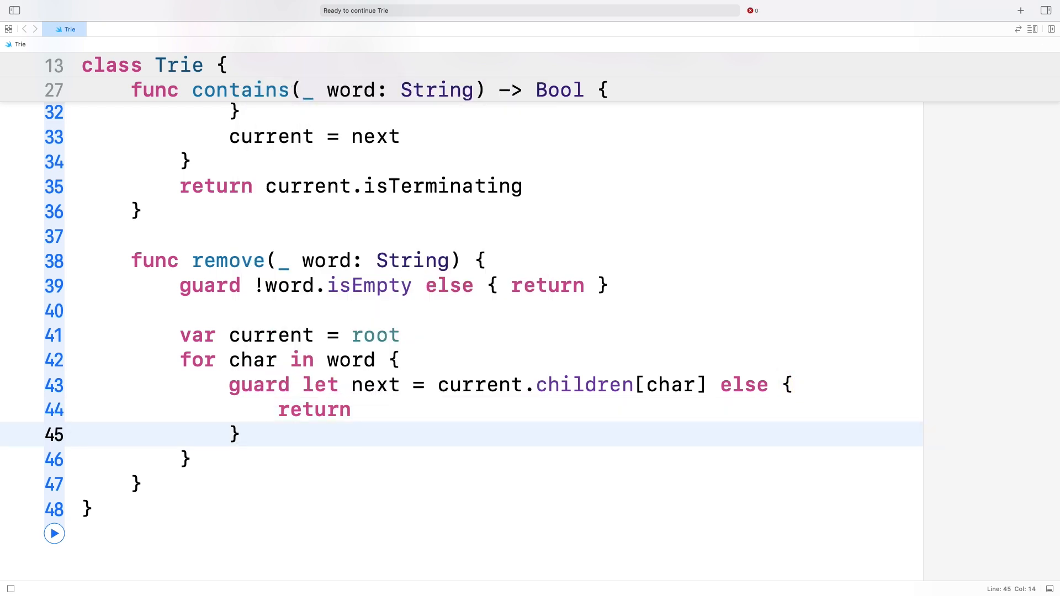
type("current = next")
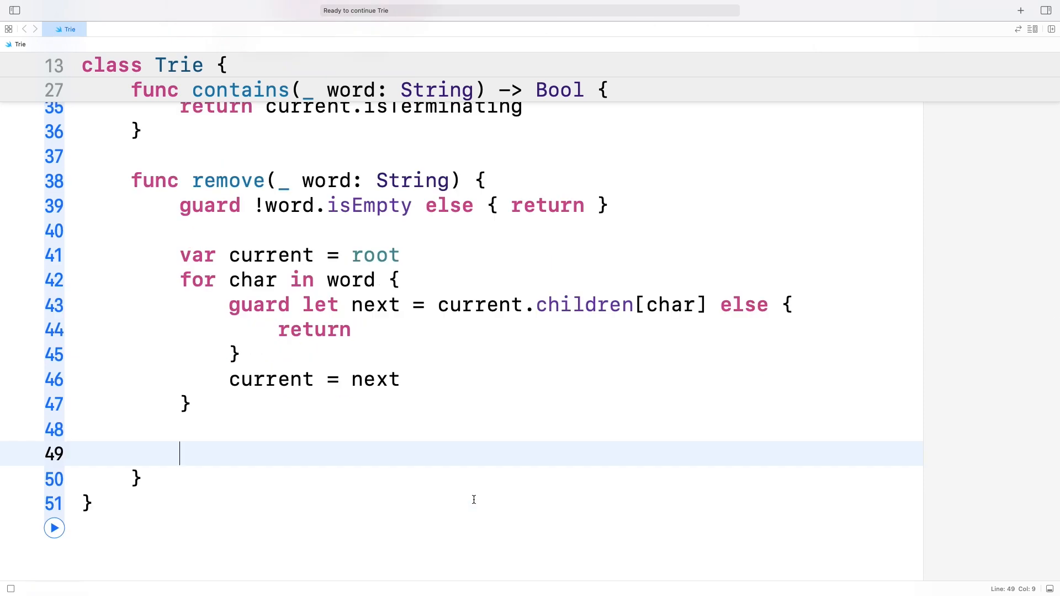
If current.isTerminating set it to false, otherwise return early.
type("if curren")
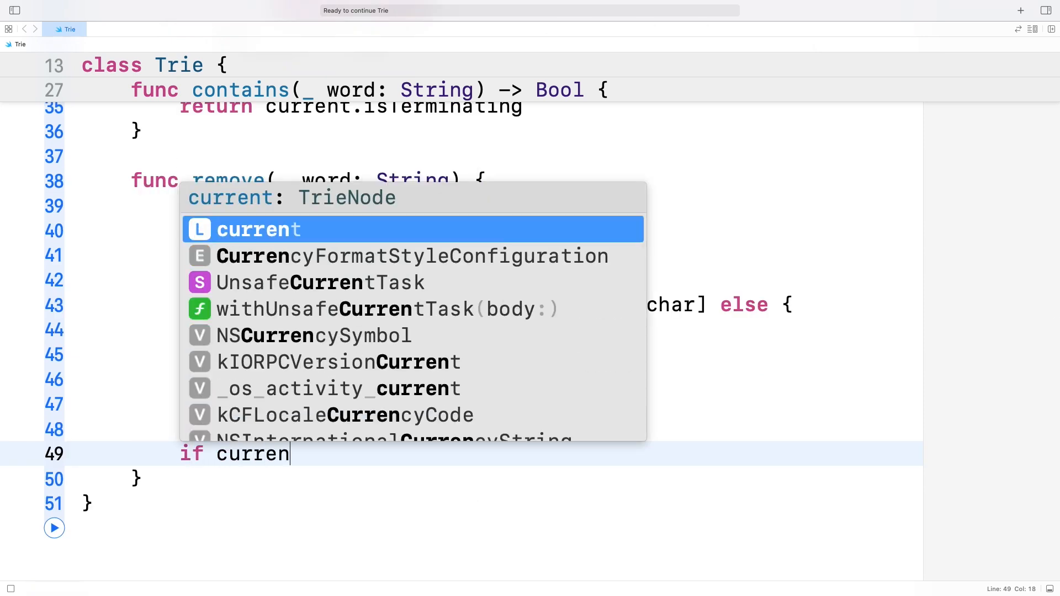
type("t.isTerminating {")
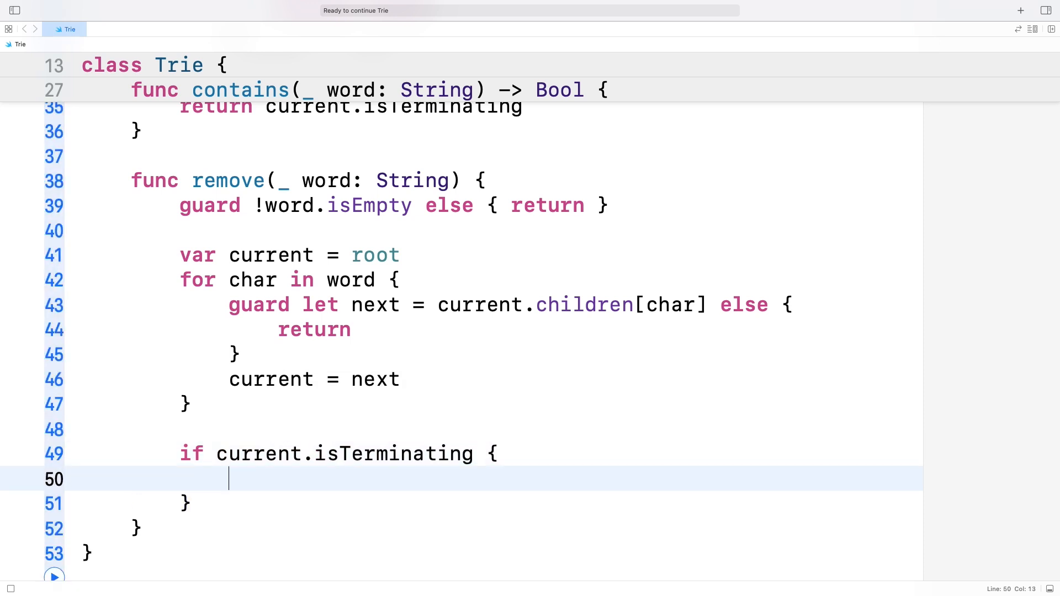
type("current")
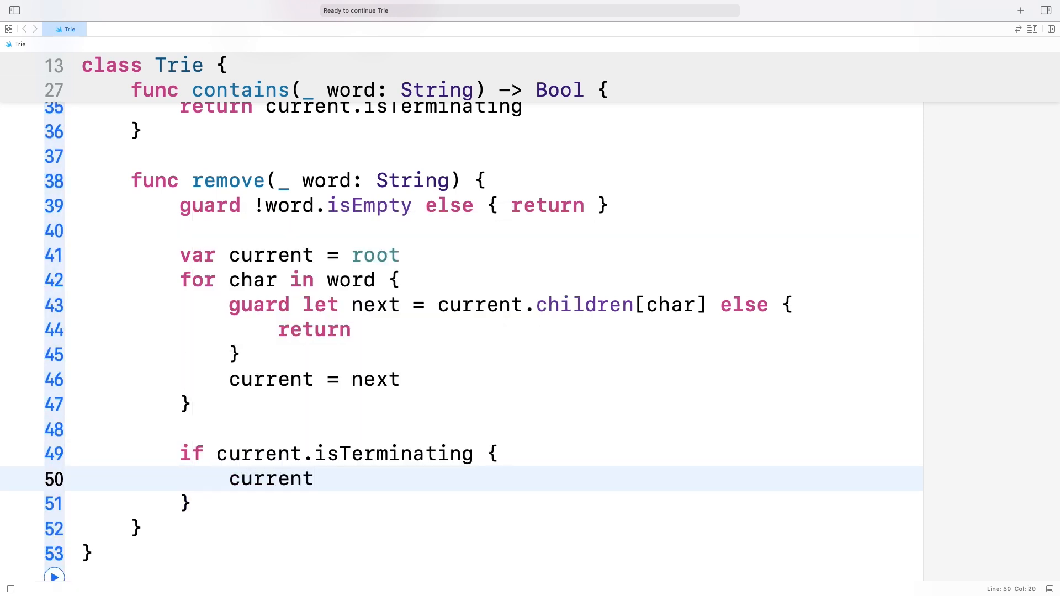
type(".isTerminating = f")
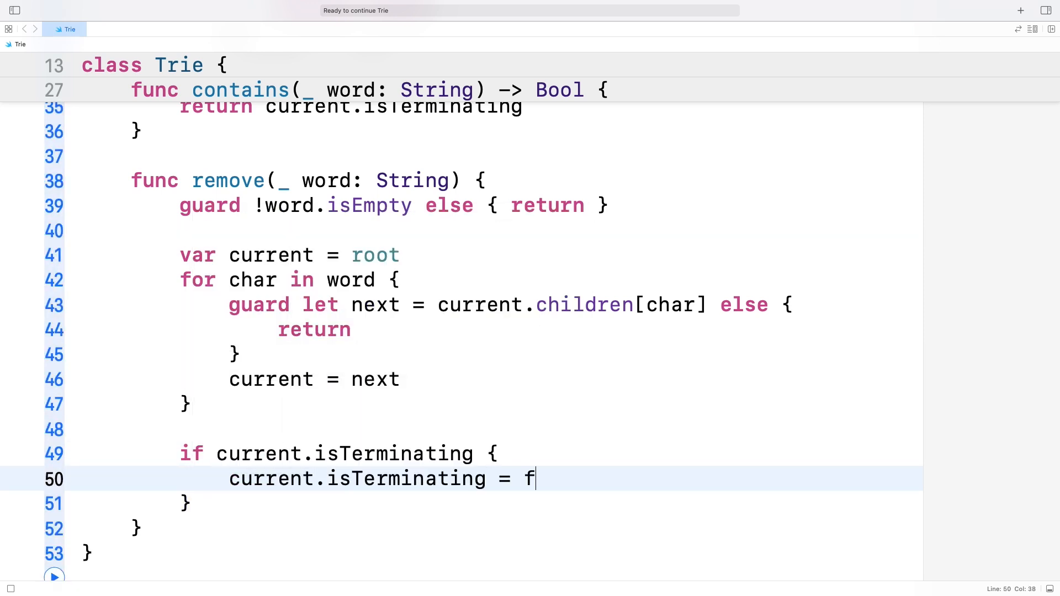
type("alse")
left_click(462, 504)
type(" else {")
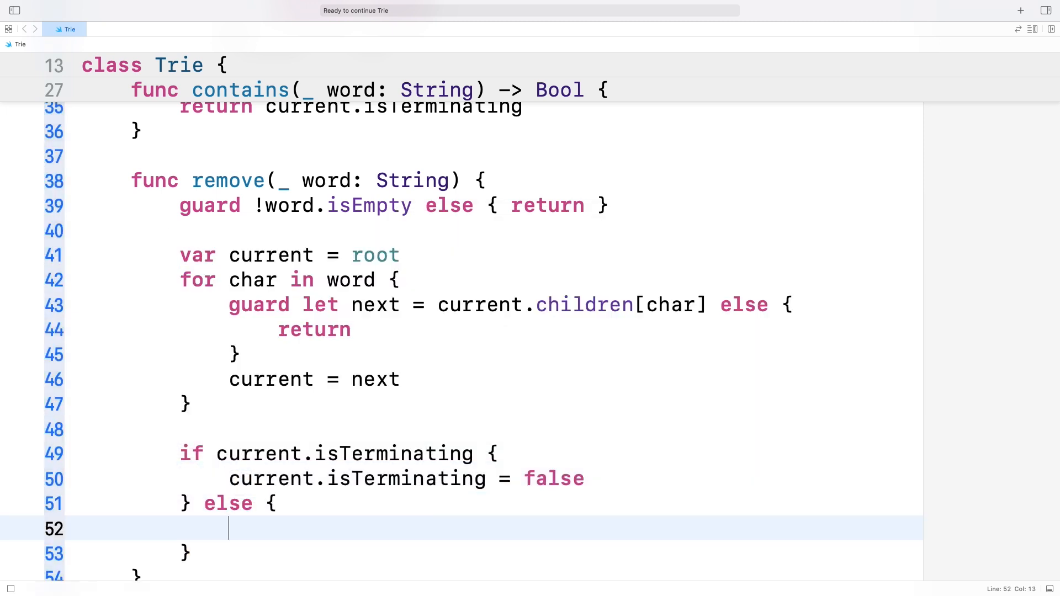
type("return")
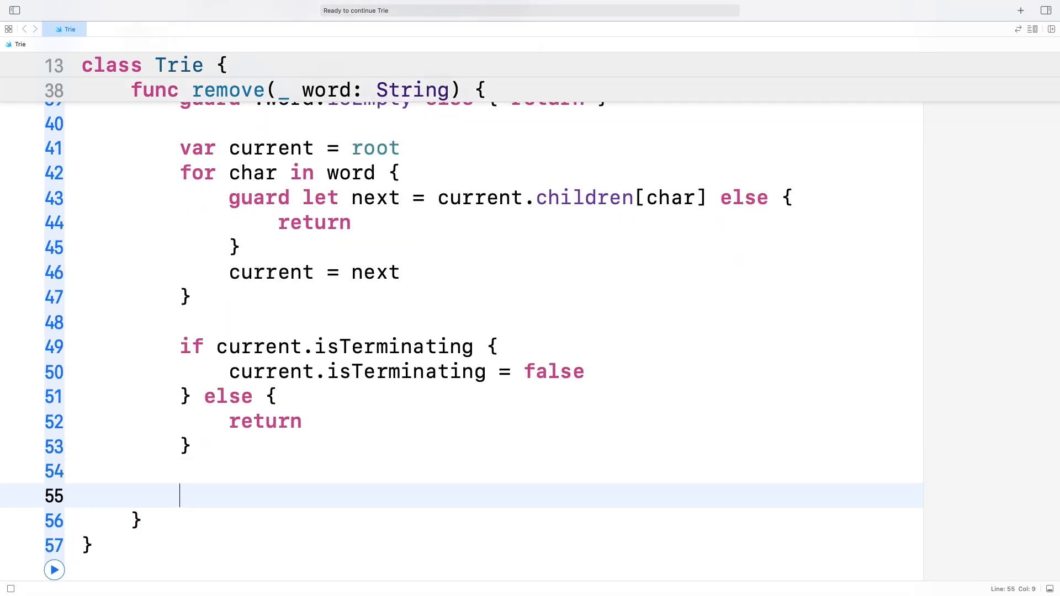
Add a while let parent = current.parent loop removing empty non-terminating nodes via parent.children[current.value!] = nil.
type("while let")
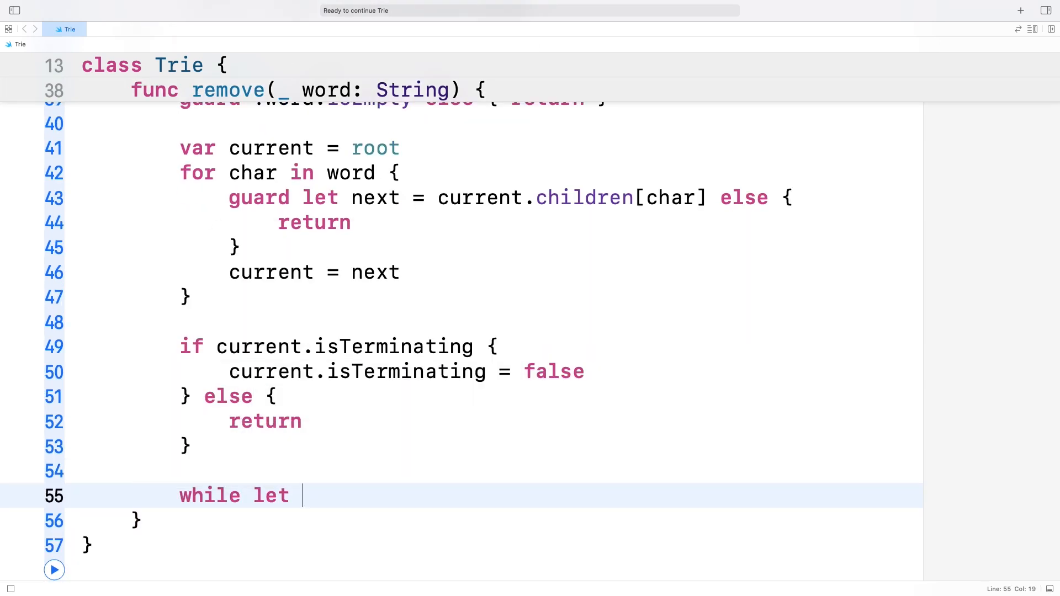
type("parent = current.parent,")
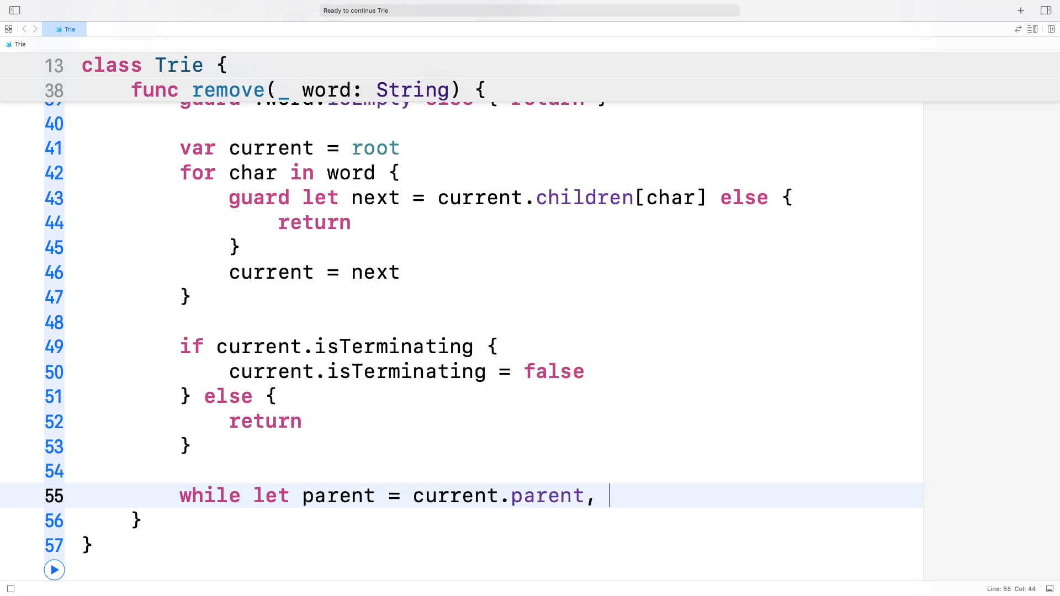
type("current.")
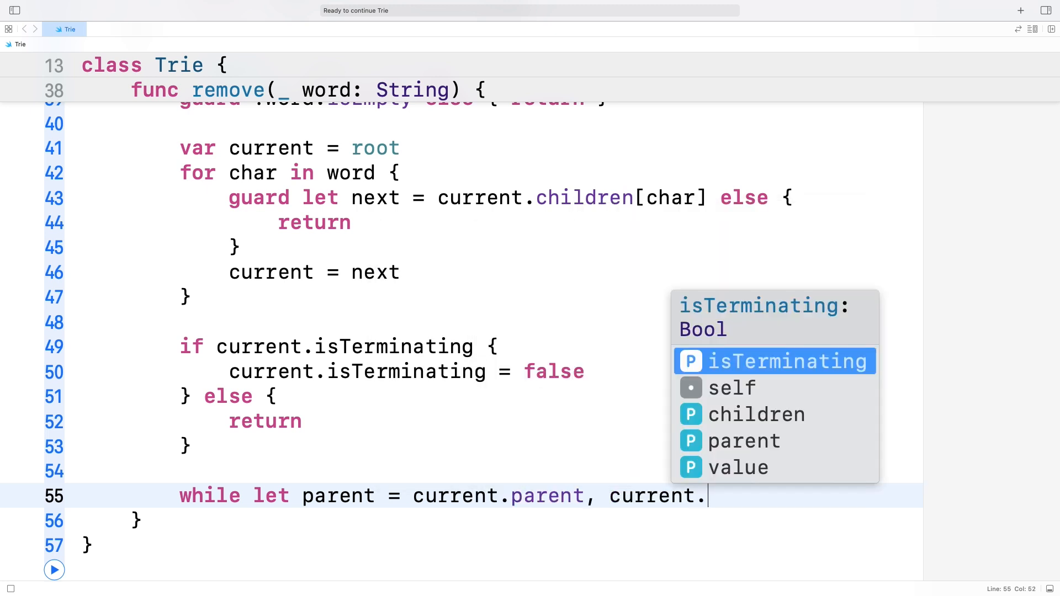
type("children.isEmpty, !current.isTerminating {")
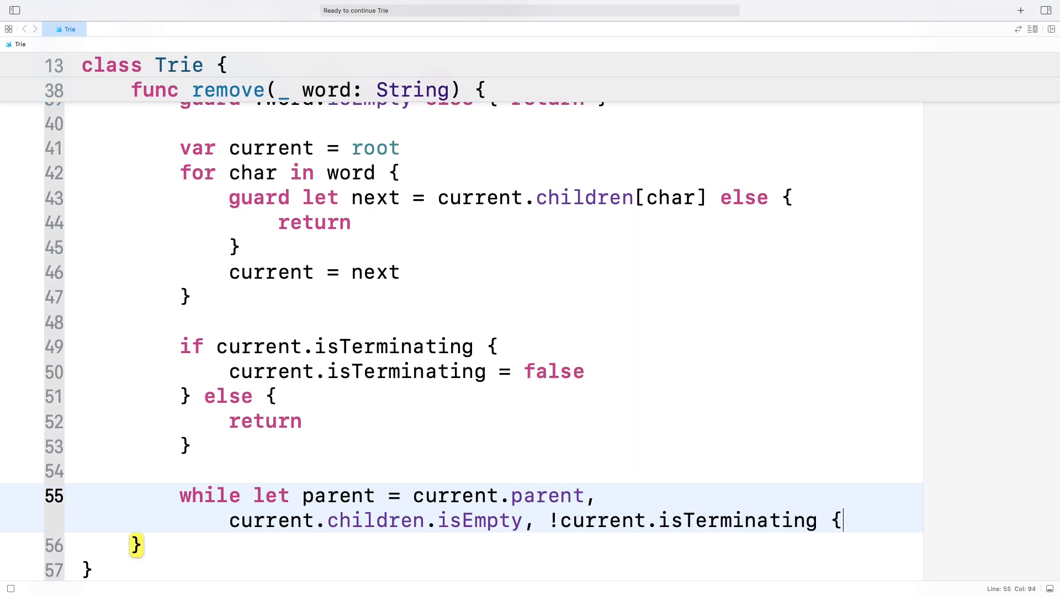
type("parent.children[")
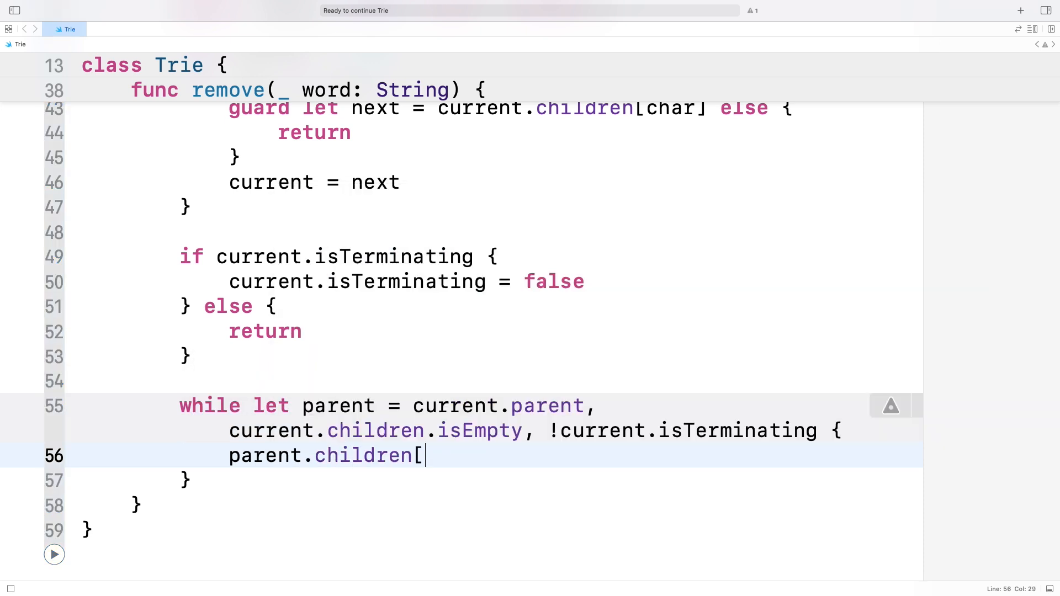
type("current.value]")
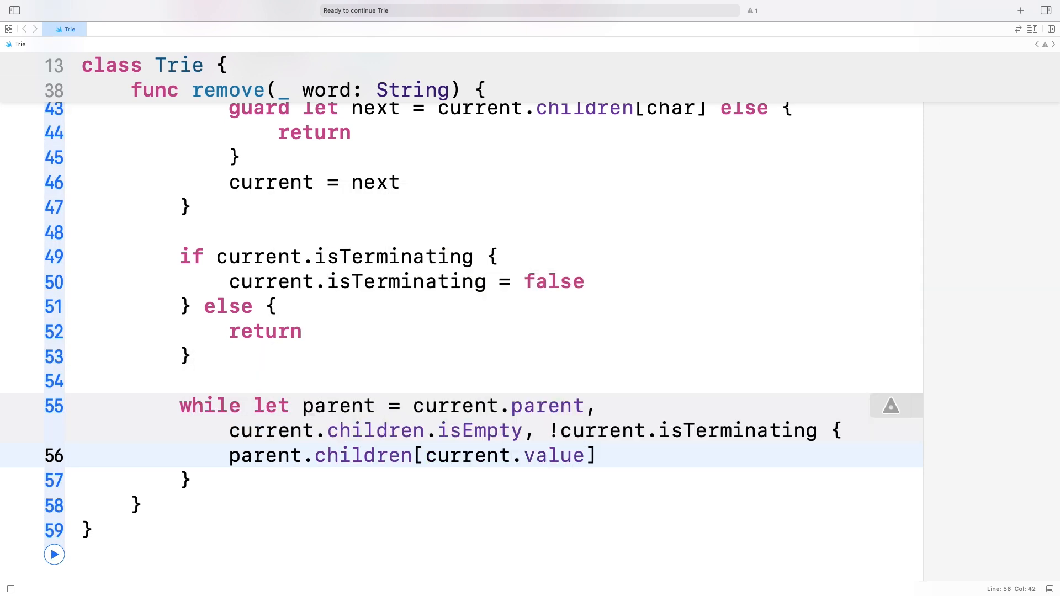
type("! = nil")
type("current")
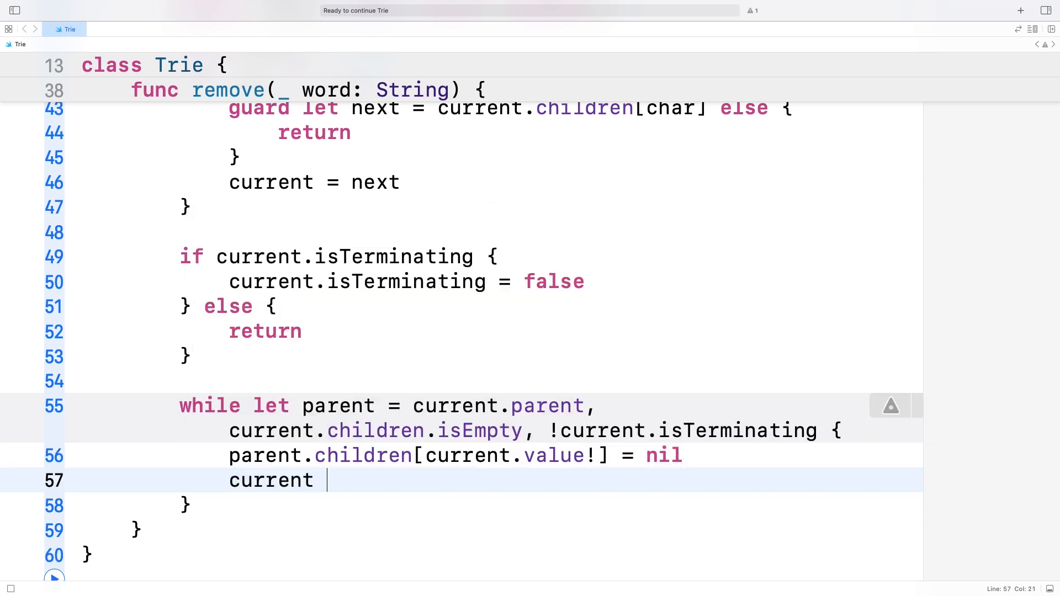
type("= parent")
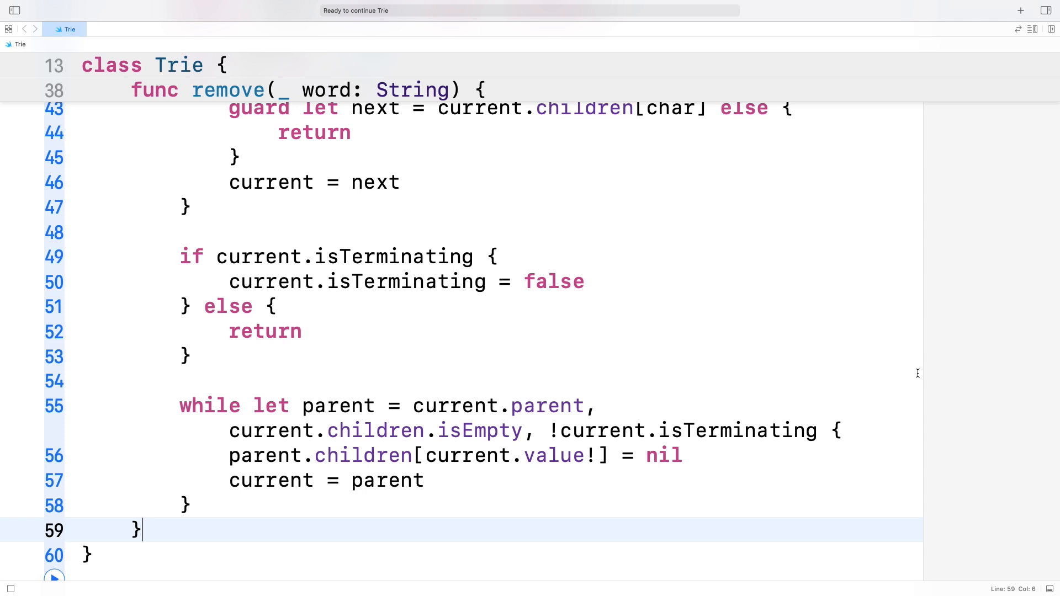
type("func starts")
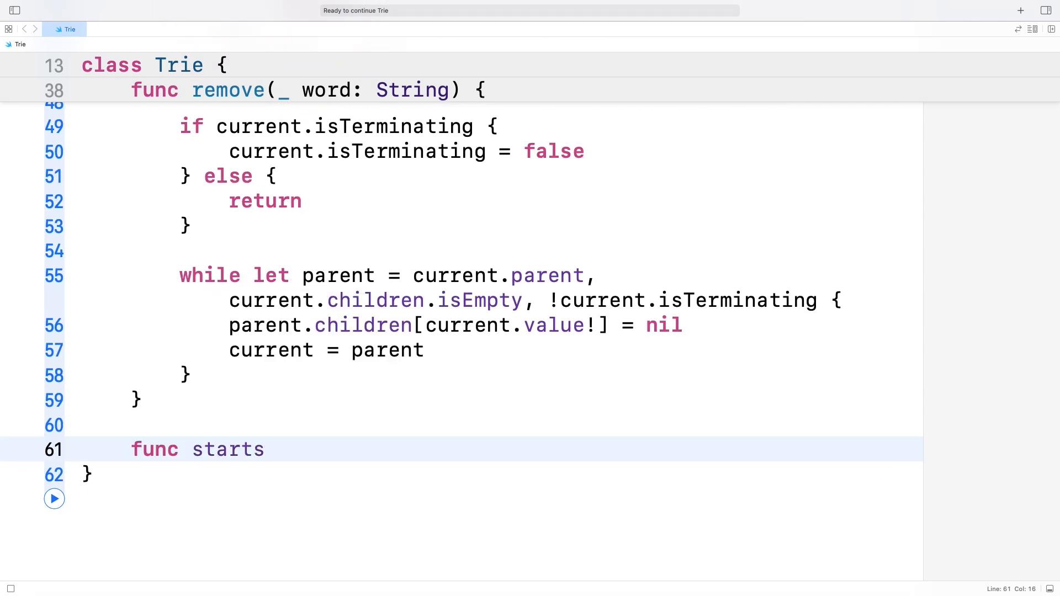
Declare startsWith(_ prefix: String) -> [String] with the prefix-walking loop over current.children.
type("With(_ prefix")
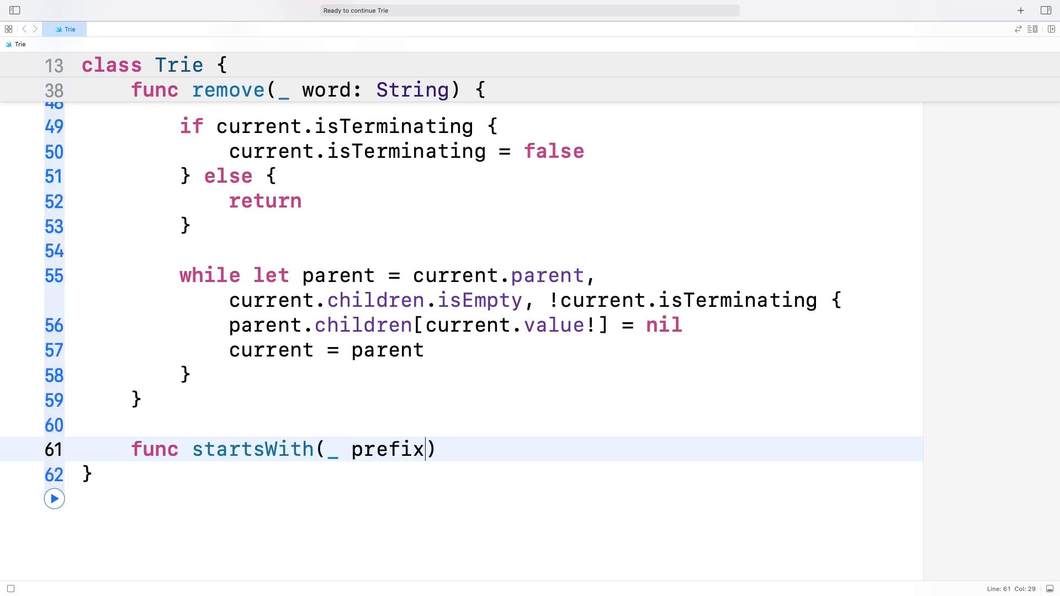
type(": String")
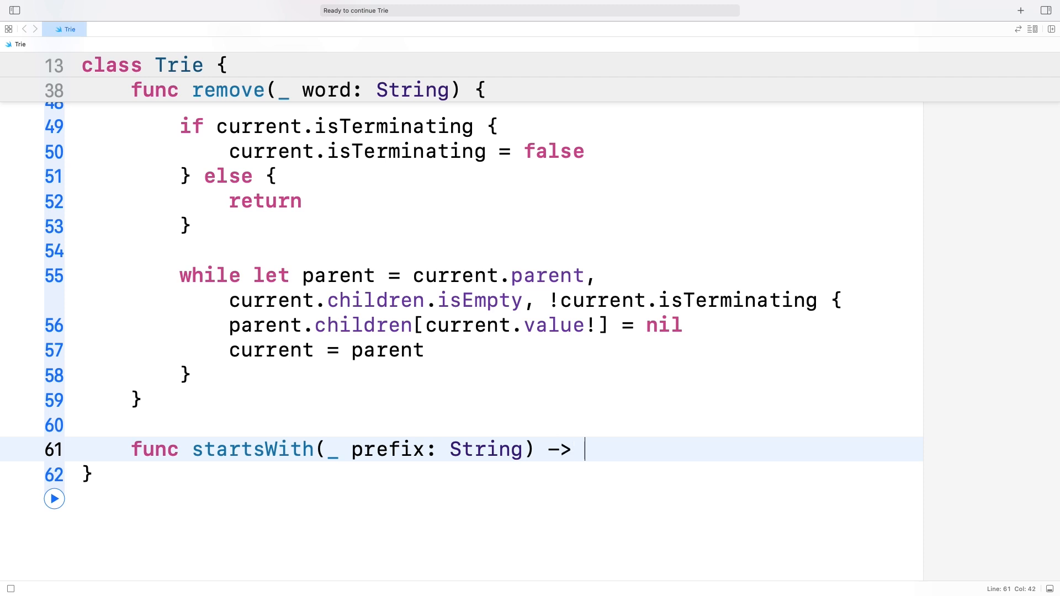
type("[String] {")
type("for char in prefix {")
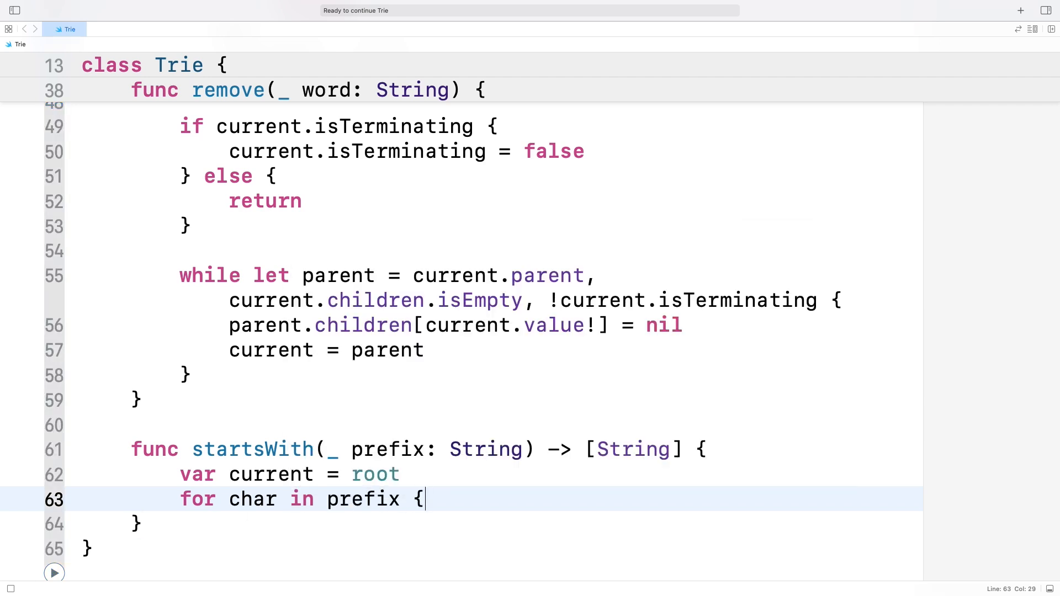
type("if let next = current.children[char] {")
type("collectWords")
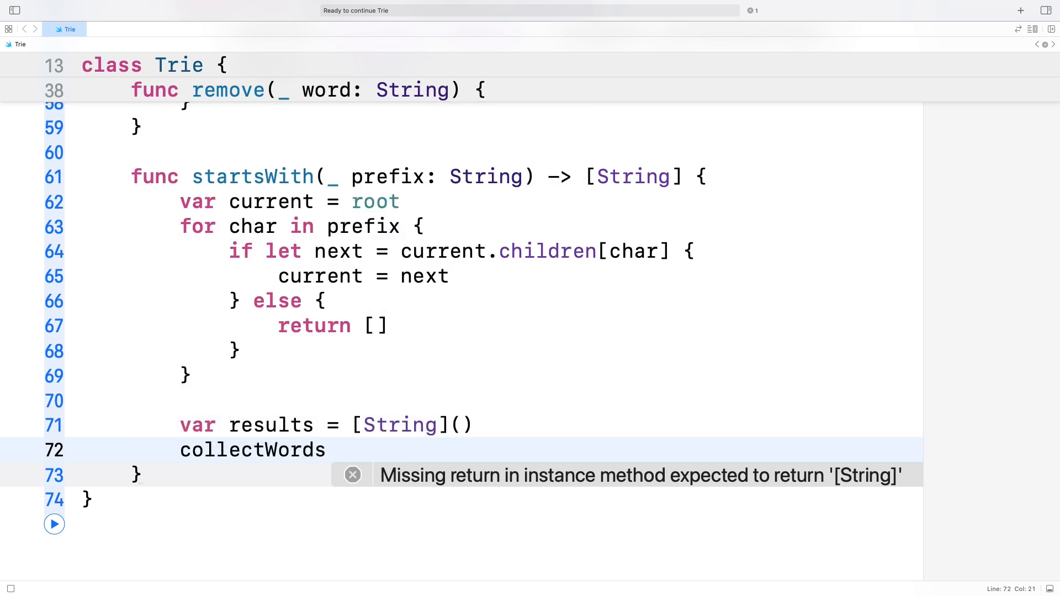
Call collectWords(node: current, prefix: prefix, results: &results) and begin the private collectWords declaration.
type("(node: current, prefix:")
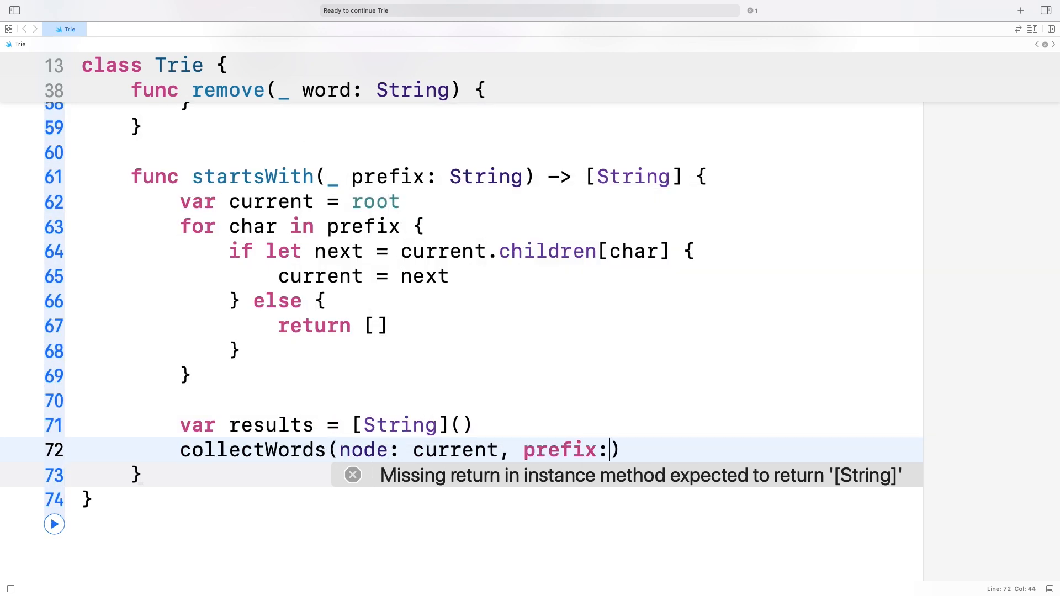
type("prefix, results: &")
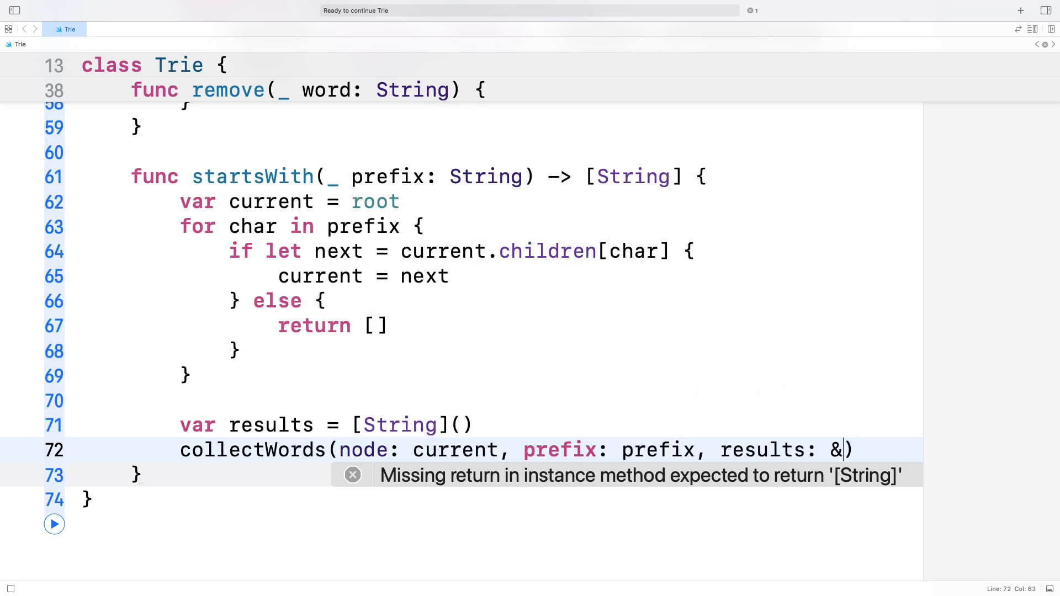
type("results)")
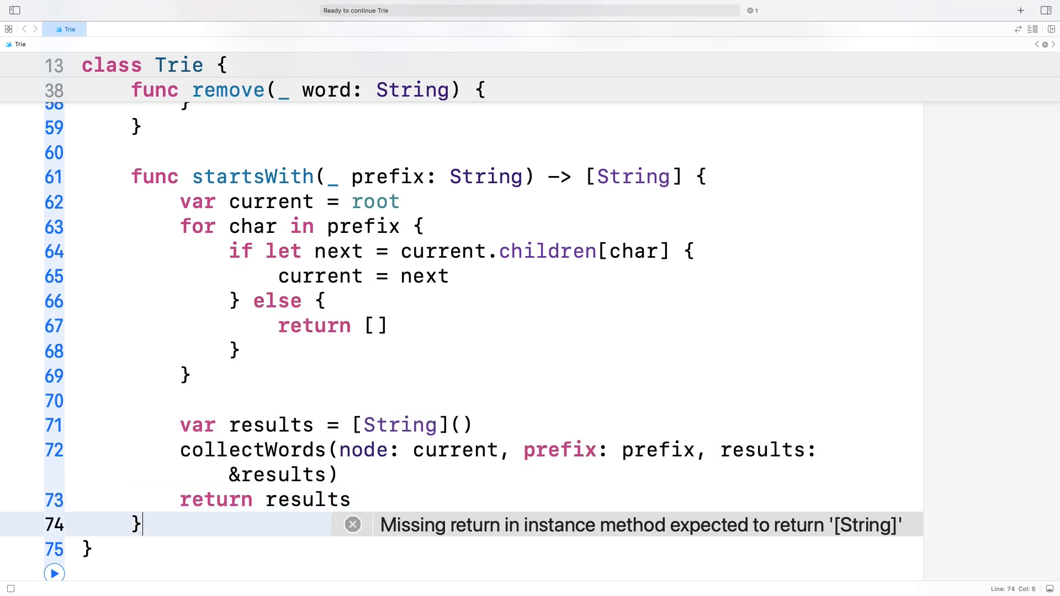
type("private func collectWords(node: T")
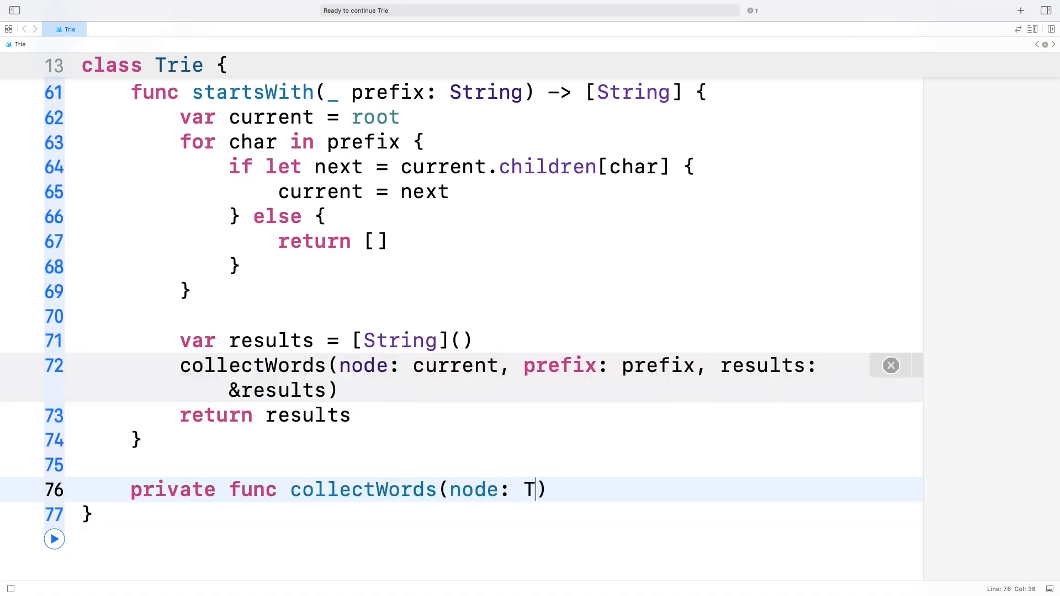
Complete collectWords(node: TrieNode, prefix: String, results: inout [String]) with the append check and recursive child loop.
type("rieNode, prefix: String, results: inout [String]")
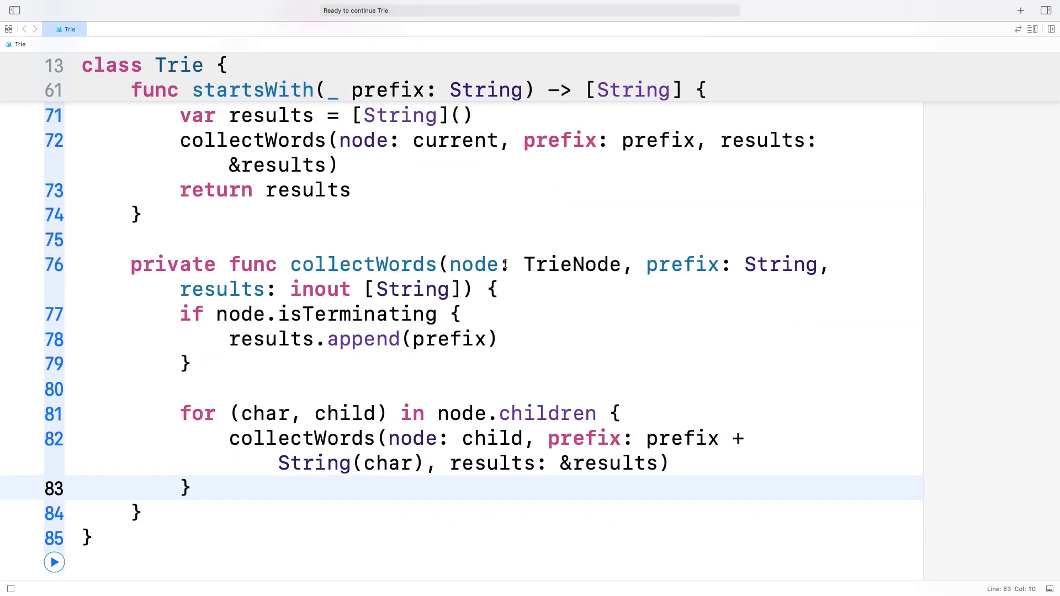
left_click(191, 488)
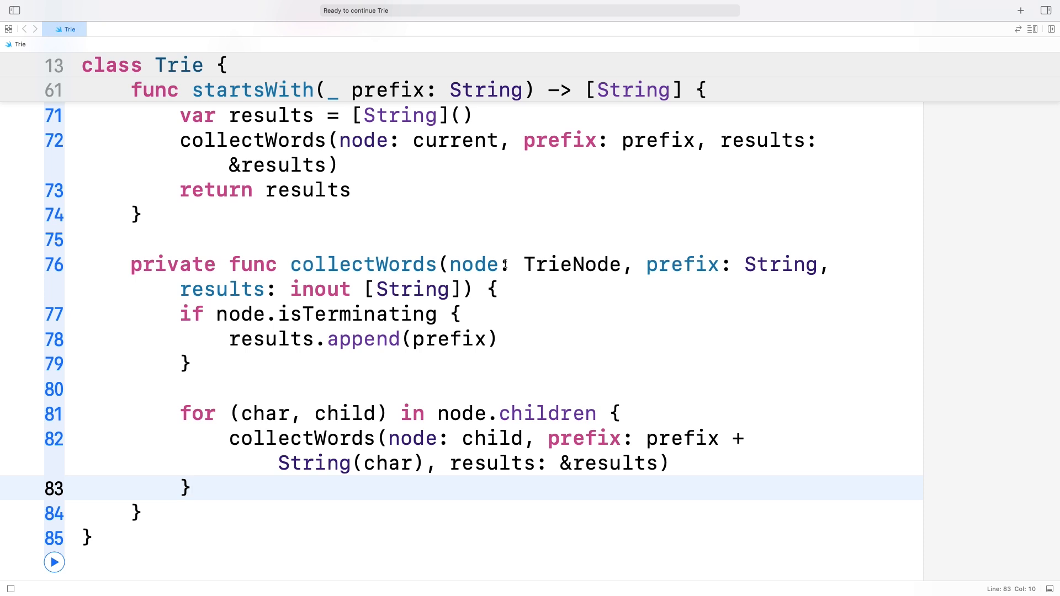
left_click(191, 488)
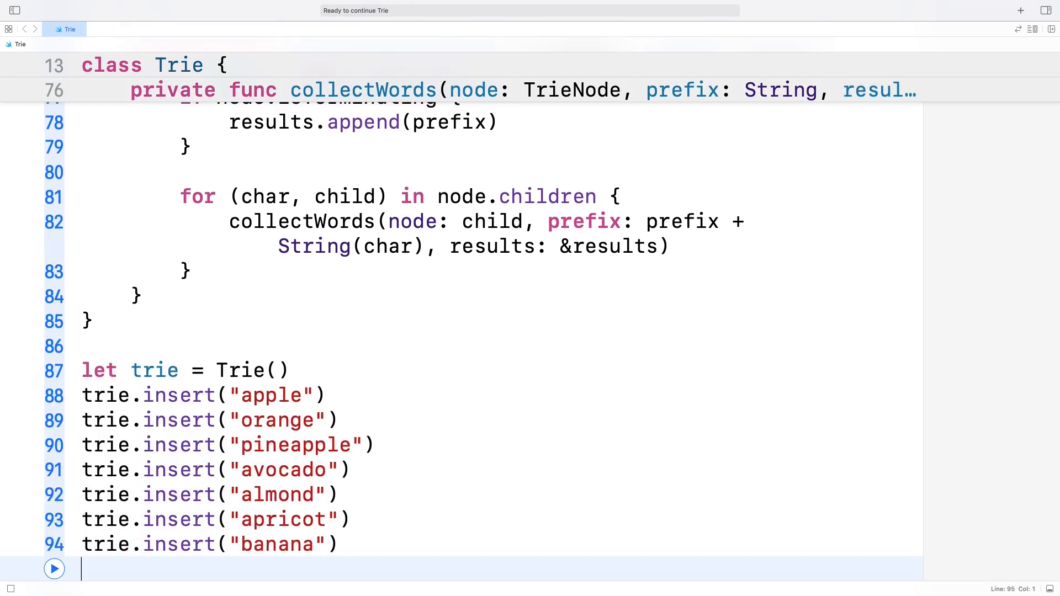
Create the Trie instance and insert apple, orange, pineapple, avocado, almond, apricot and banana.
type("pt")
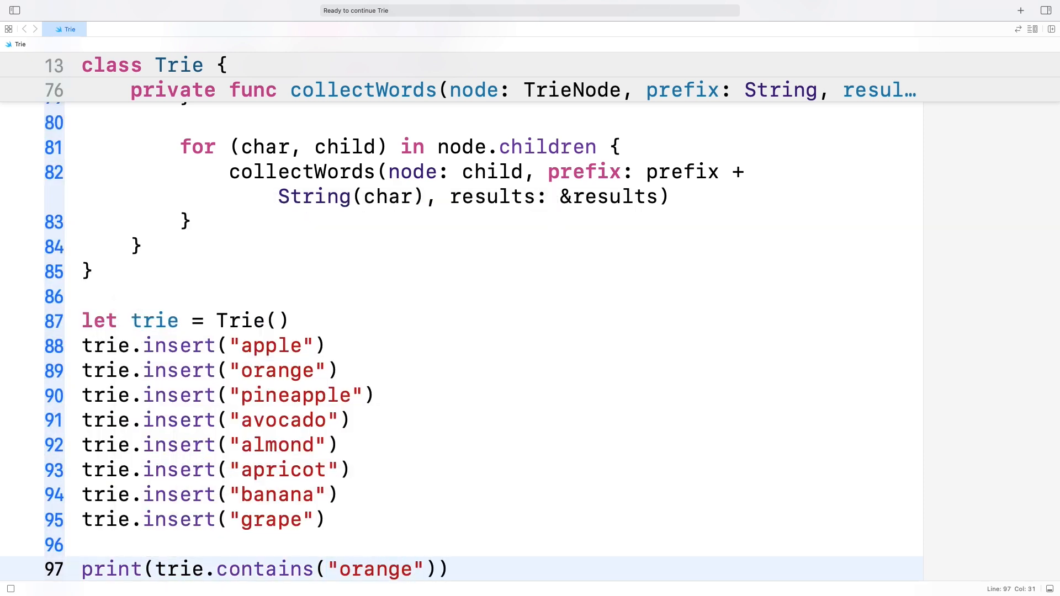
Add trie.remove("orange") and print(trie.contains("orange")) again, starting another print line.
type("trie.remove(\"o")
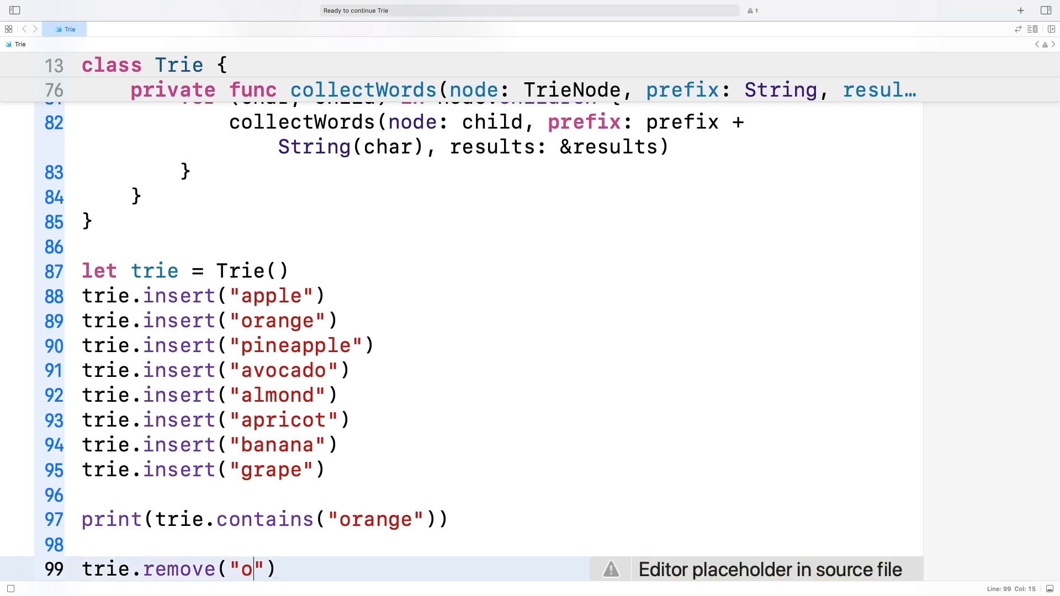
type("range")
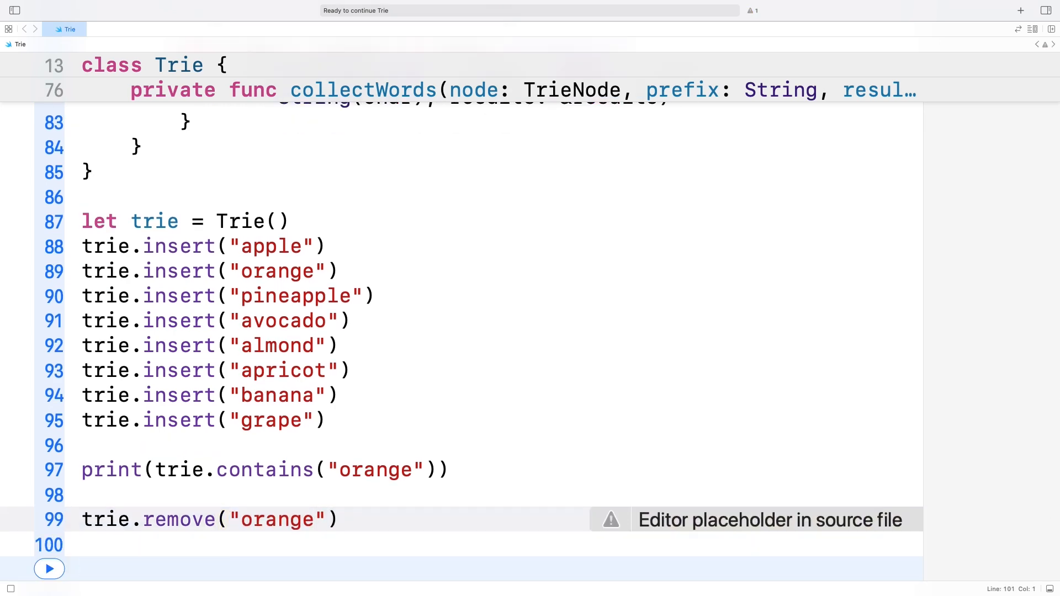
type("print(trie.contains(\"orange")
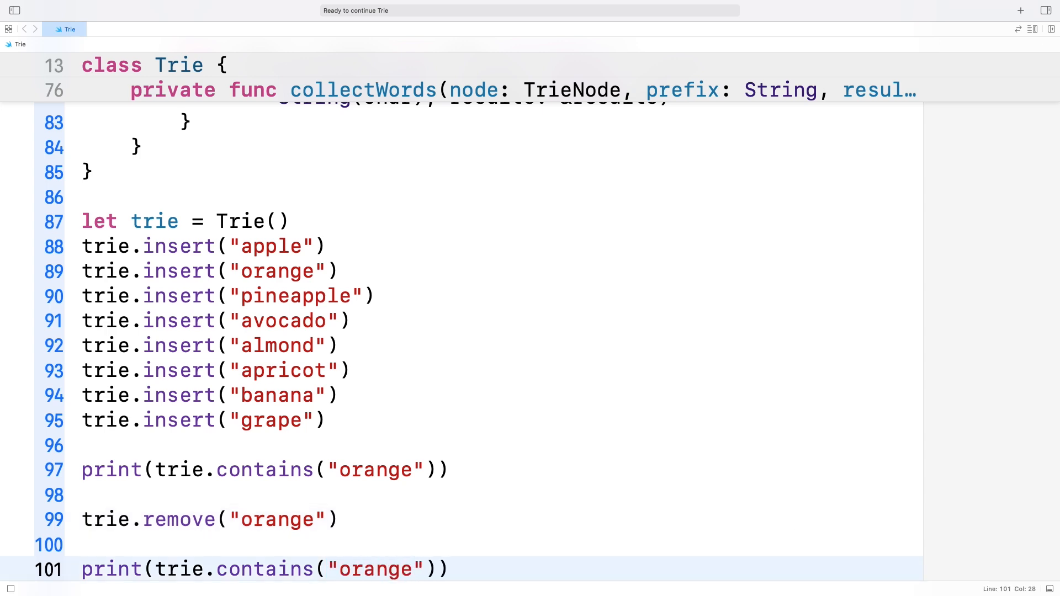
type("print")
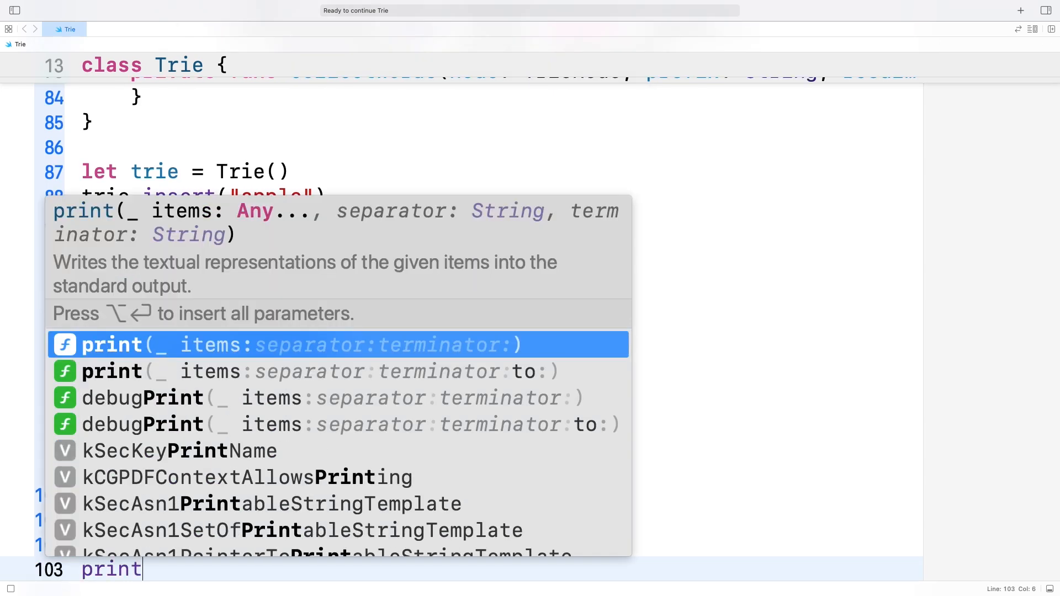